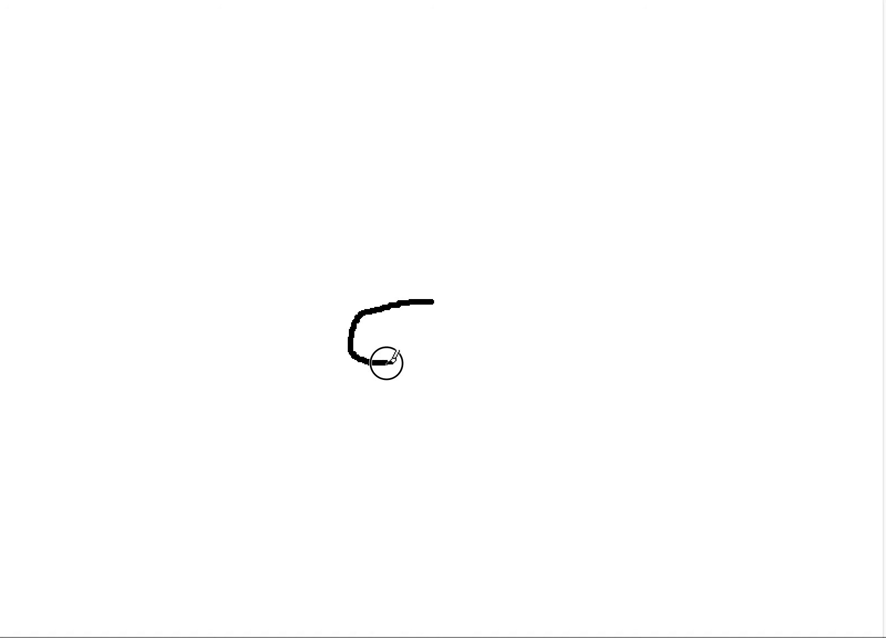
- Draw a tall loop, a right-side curve and more loops forming a central black tangle
drag(384, 364, 401, 260)
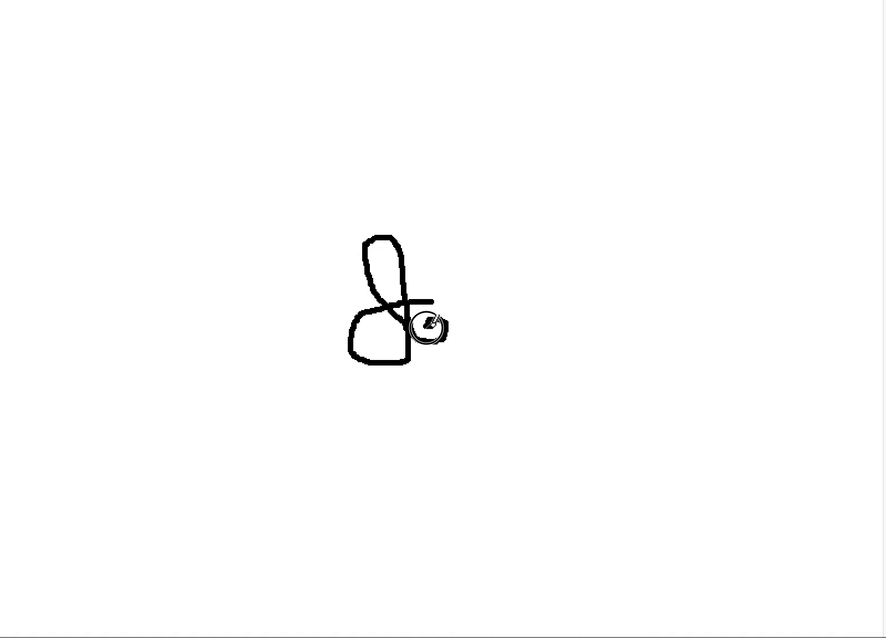
drag(433, 330, 410, 376)
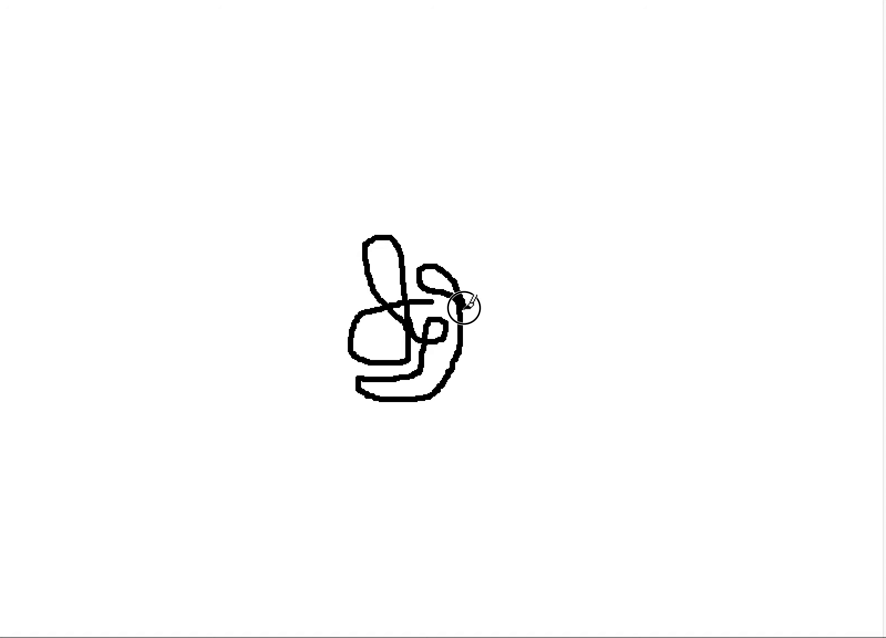
drag(464, 303, 465, 370)
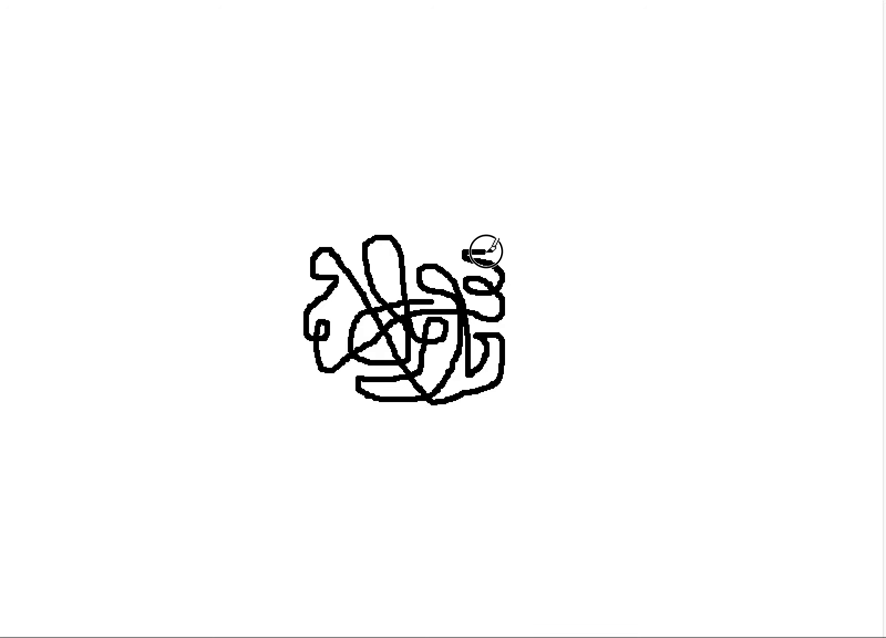
mouse_move(537, 336)
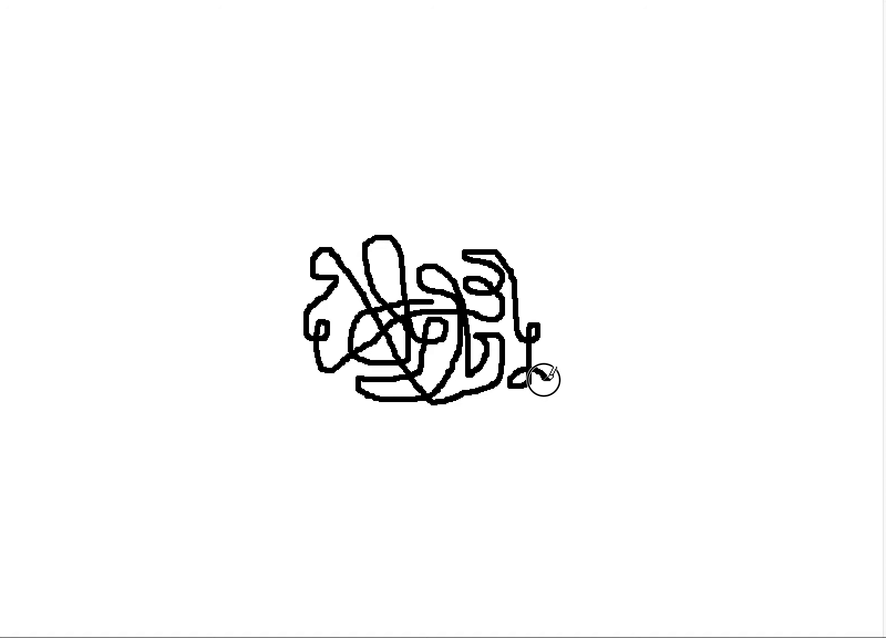
- Draw a wide bottom curve, zigzag, rising stem and wrapping lines beneath the tangle
drag(543, 370, 446, 406)
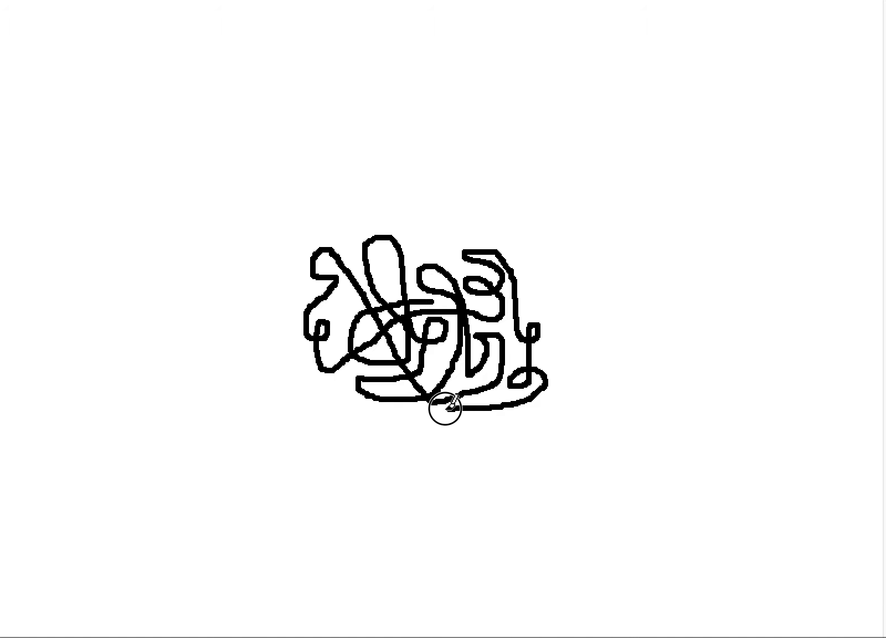
drag(446, 404, 354, 404)
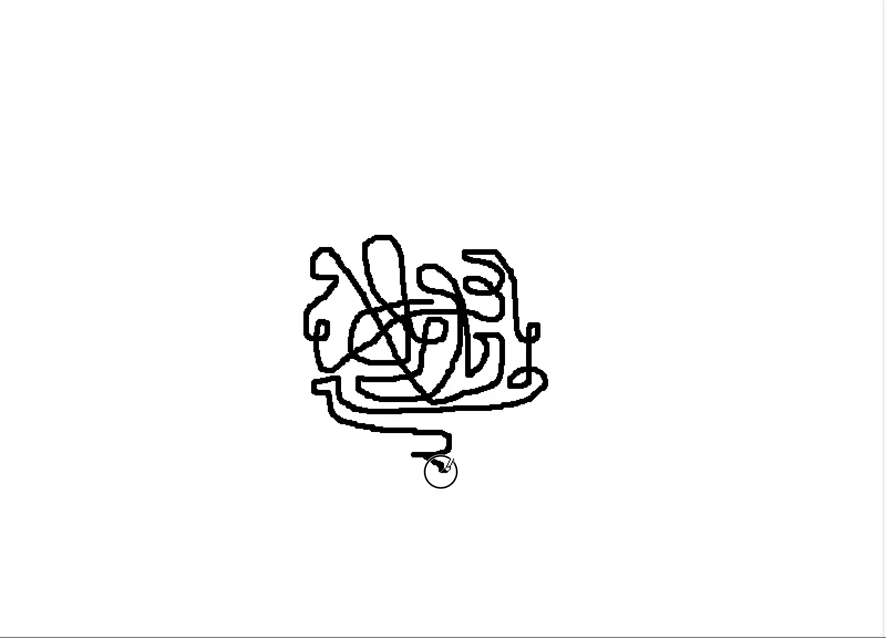
drag(439, 469, 469, 483)
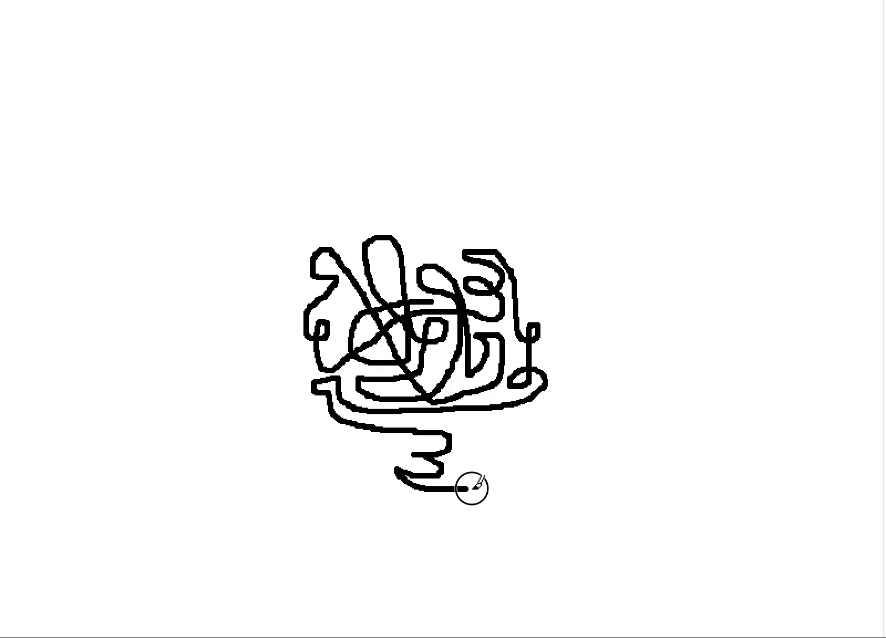
drag(466, 495, 464, 429)
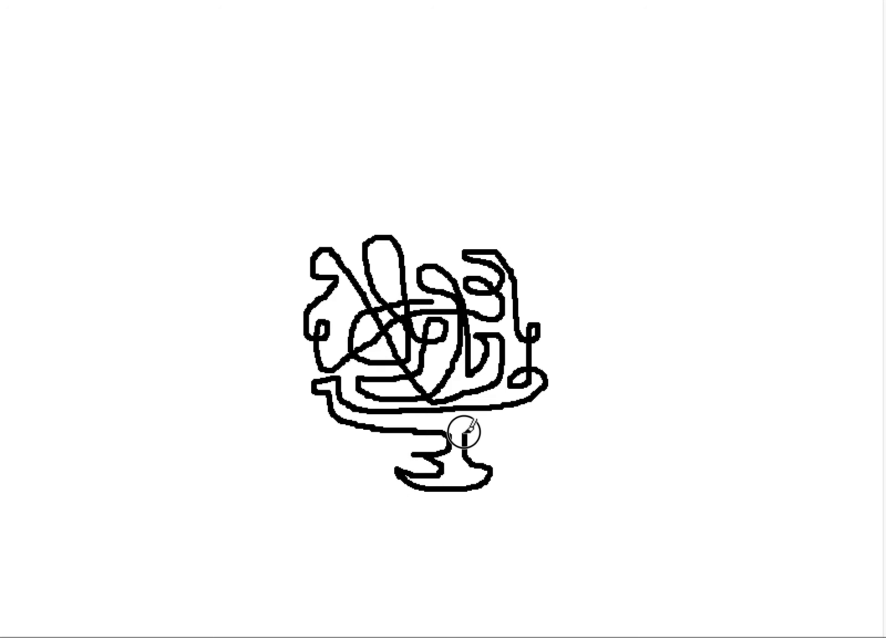
mouse_move(494, 413)
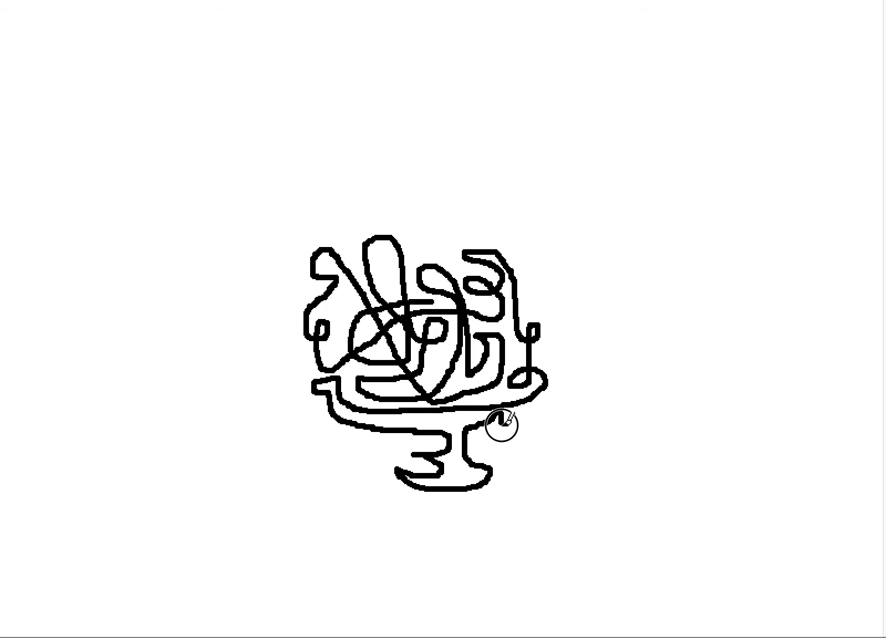
mouse_move(505, 461)
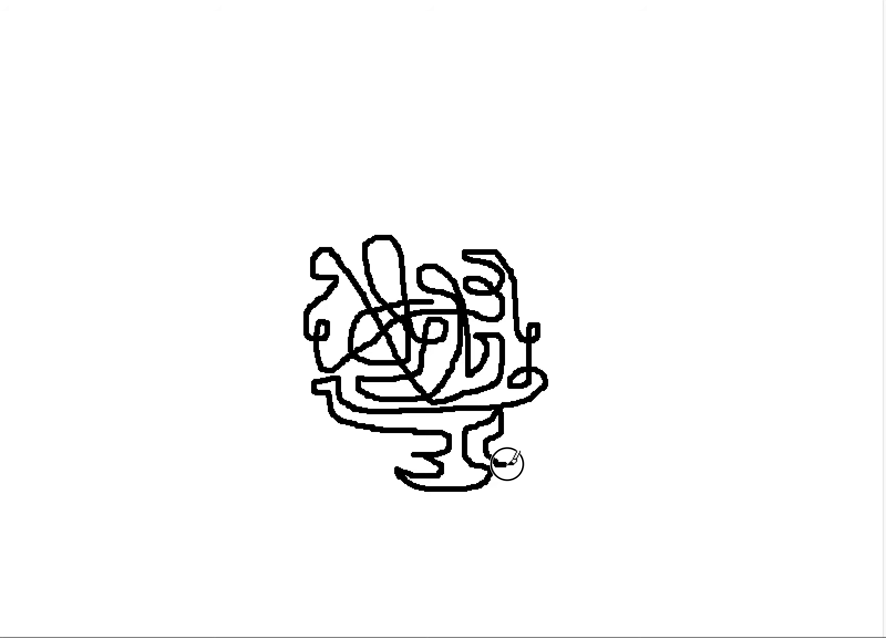
mouse_move(495, 509)
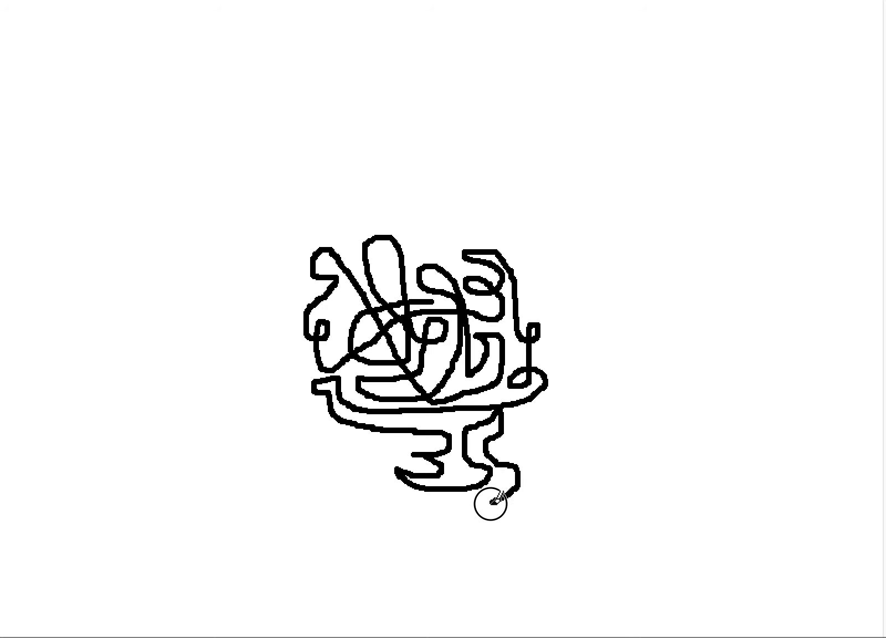
drag(495, 505, 401, 506)
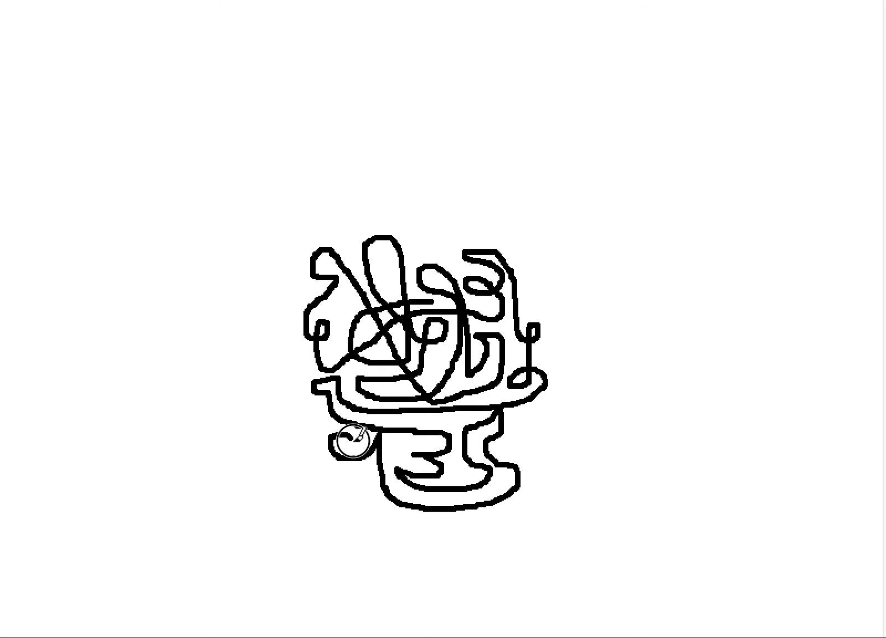
mouse_move(351, 467)
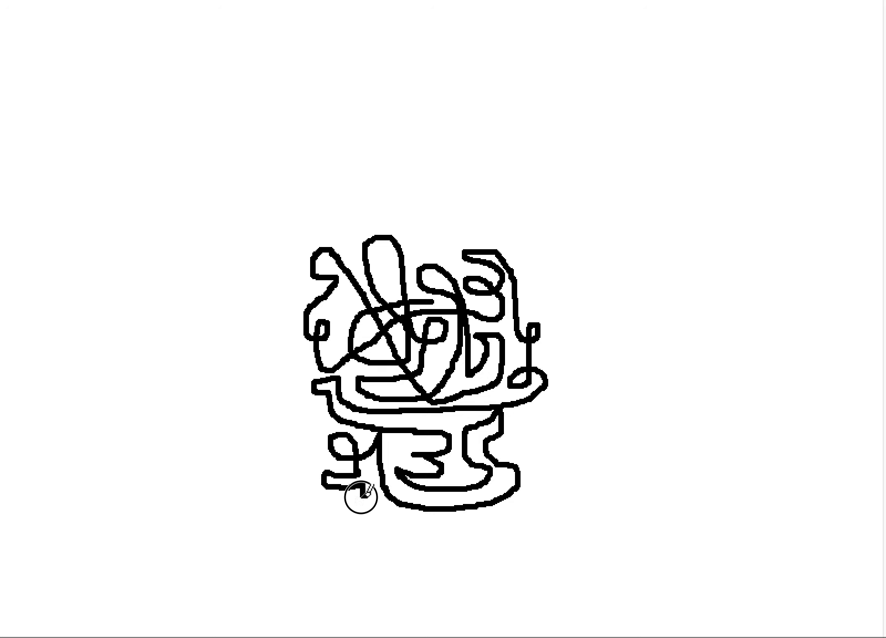
mouse_move(319, 464)
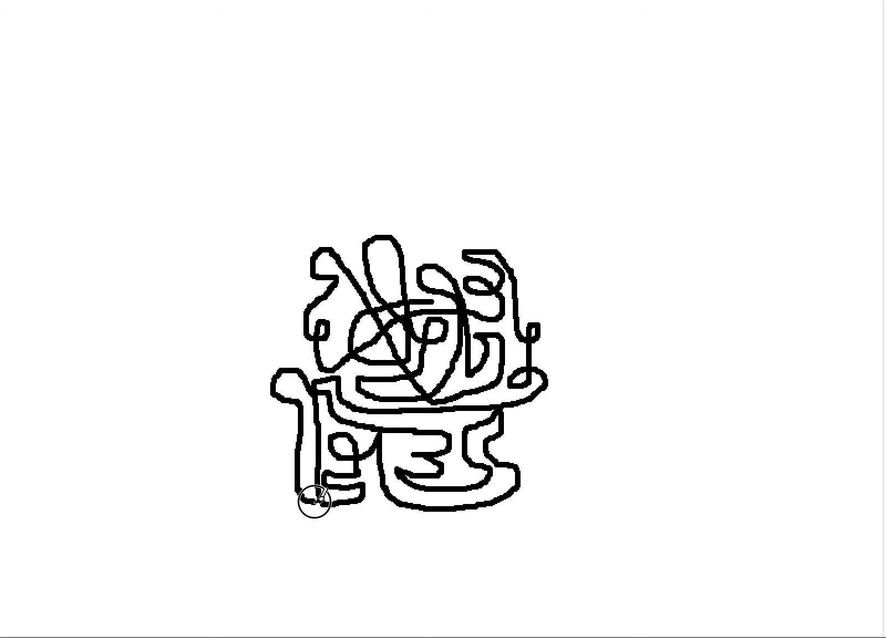
- Draw a line along the tangle's bottom and loops climbing over its top right
drag(315, 501, 410, 514)
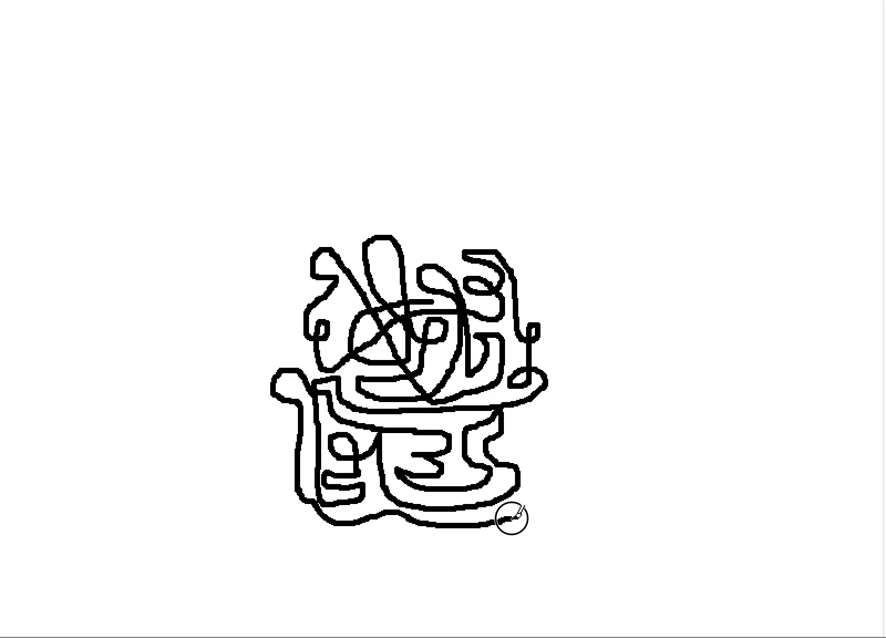
drag(510, 520, 540, 429)
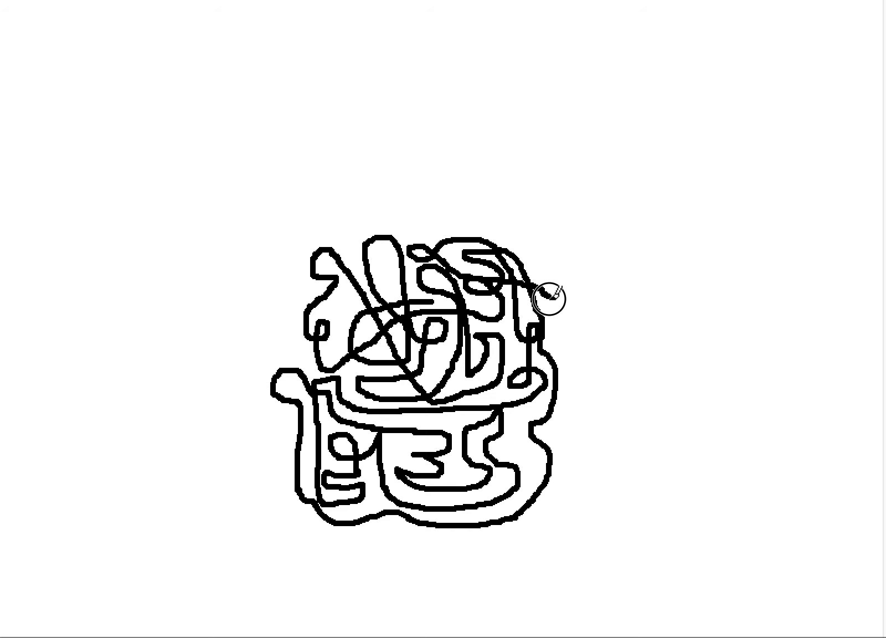
mouse_move(562, 336)
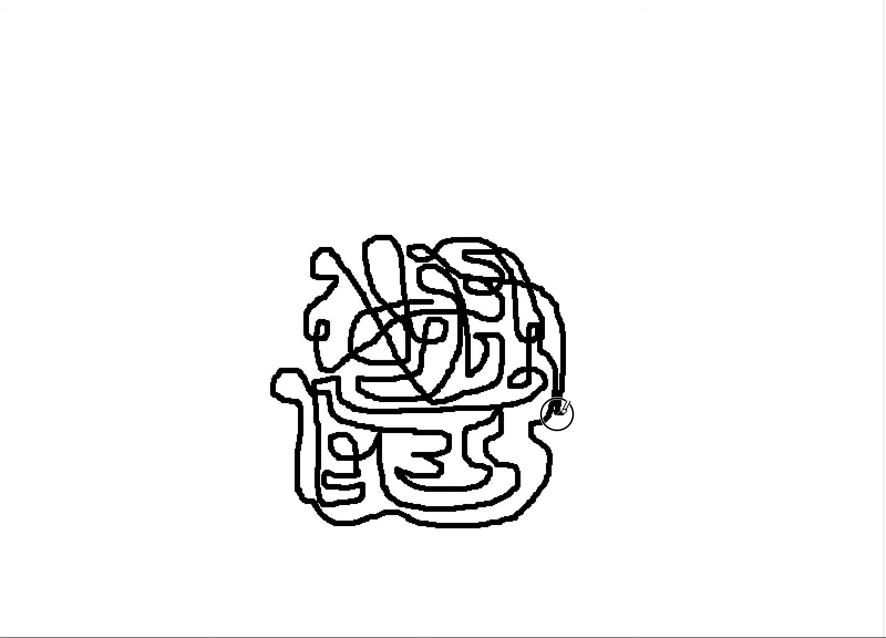
mouse_move(577, 436)
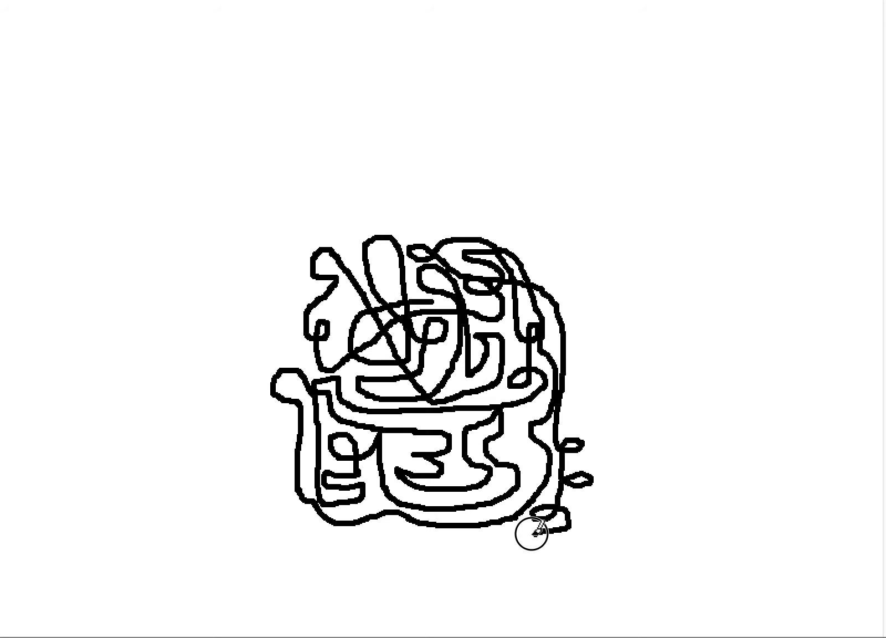
mouse_move(435, 532)
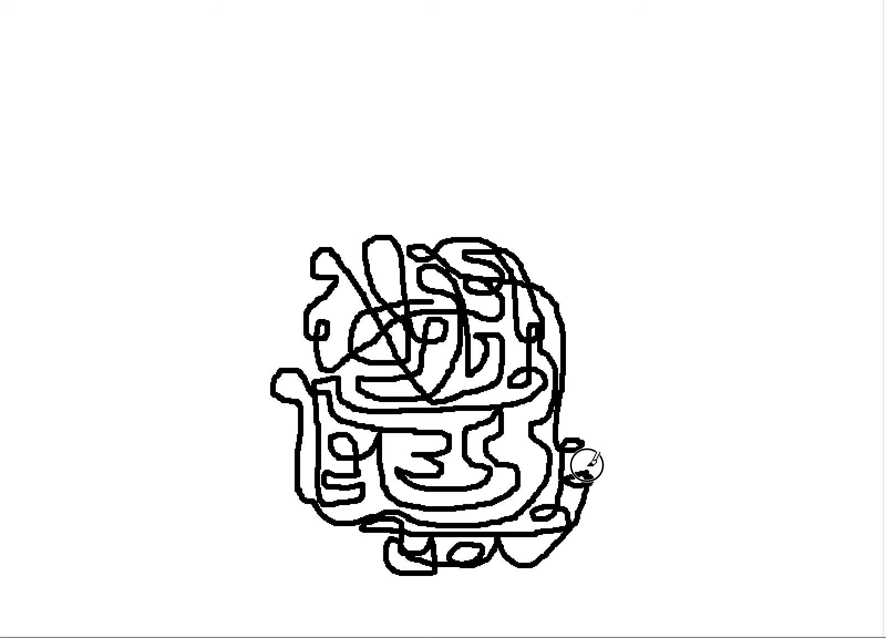
mouse_move(565, 407)
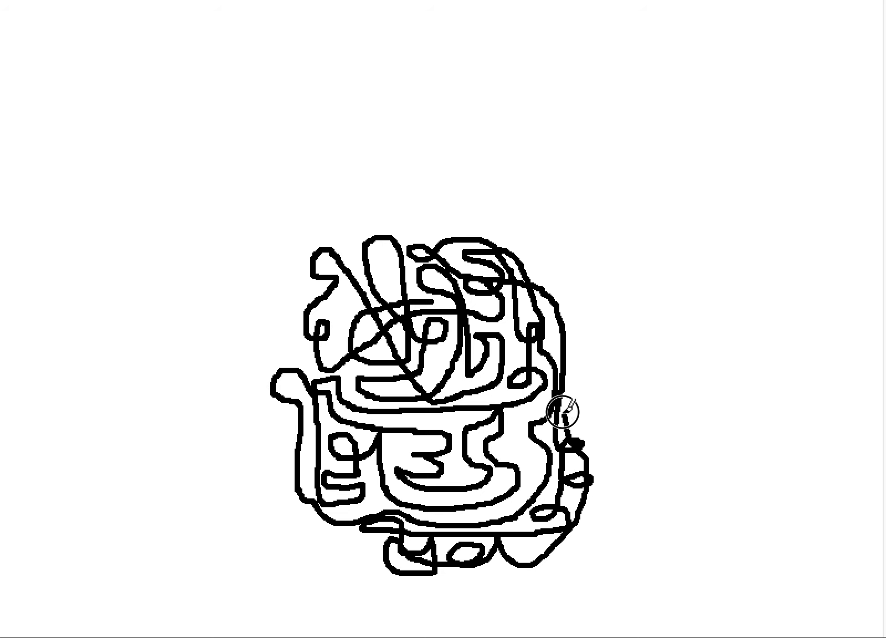
mouse_move(557, 339)
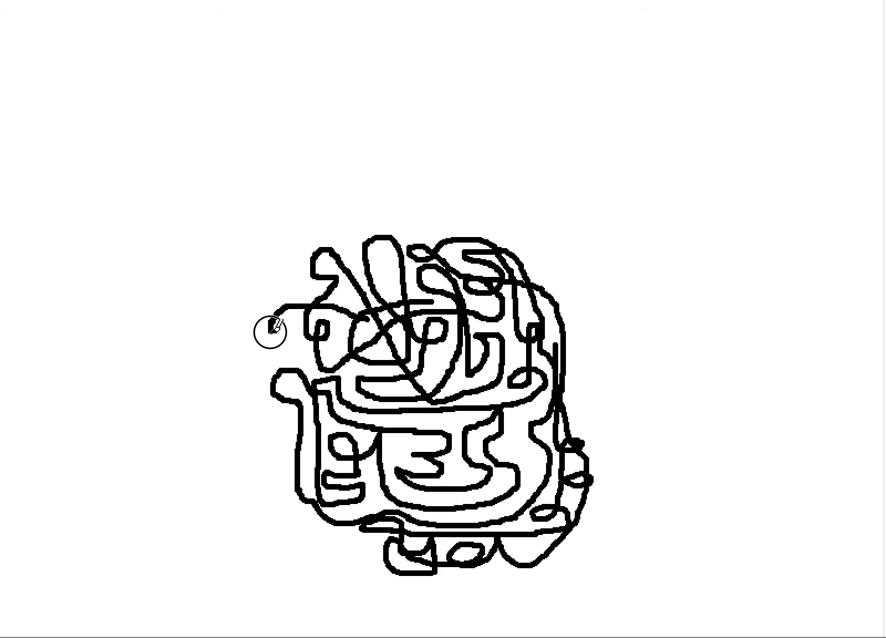
mouse_move(274, 351)
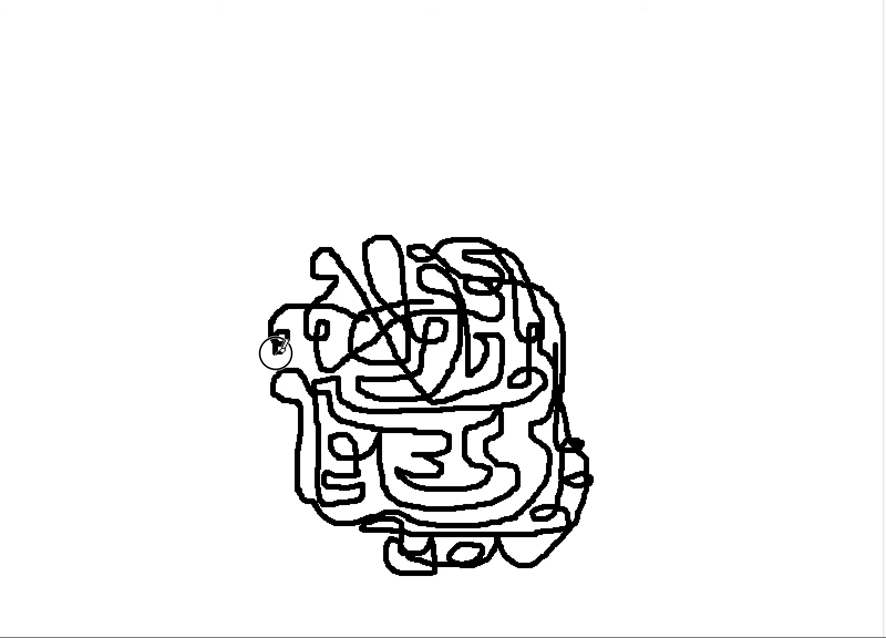
mouse_move(286, 398)
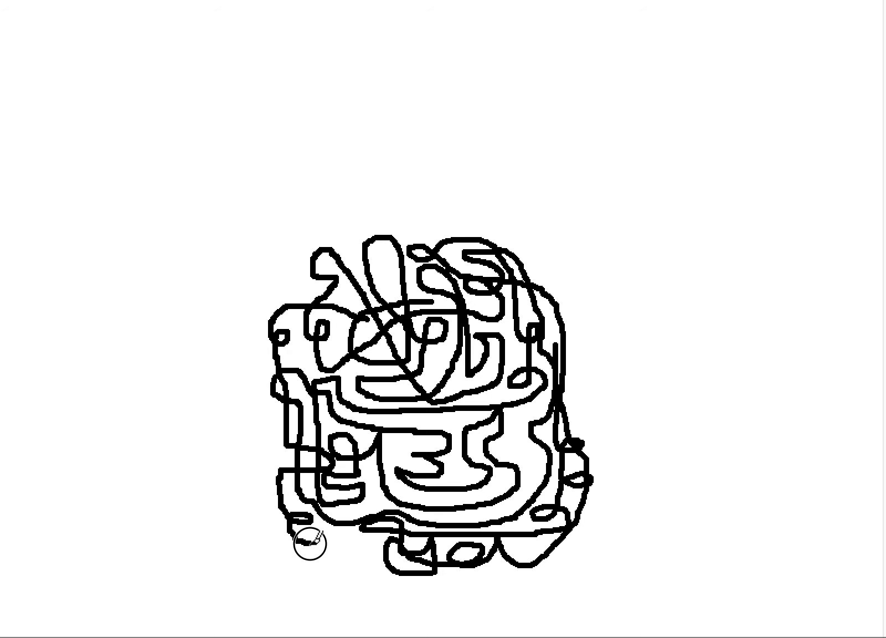
mouse_move(333, 511)
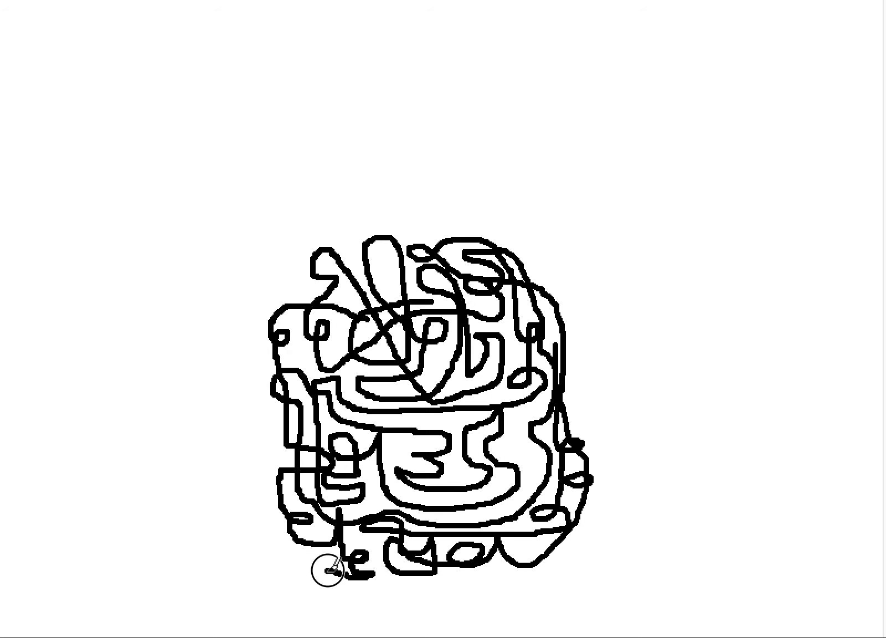
mouse_move(274, 513)
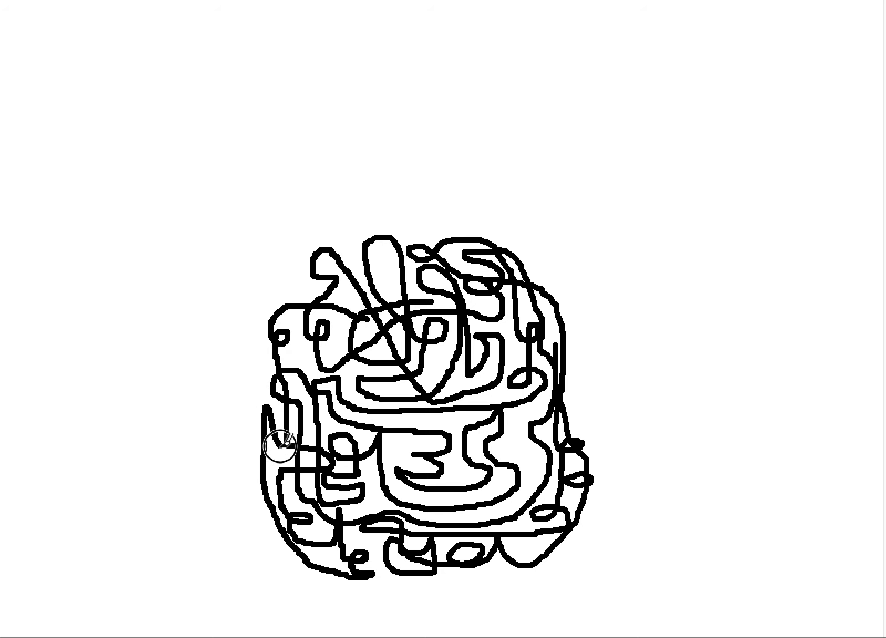
- Draw a line from the left edge cutting back through the tangle's centre
drag(280, 446, 404, 449)
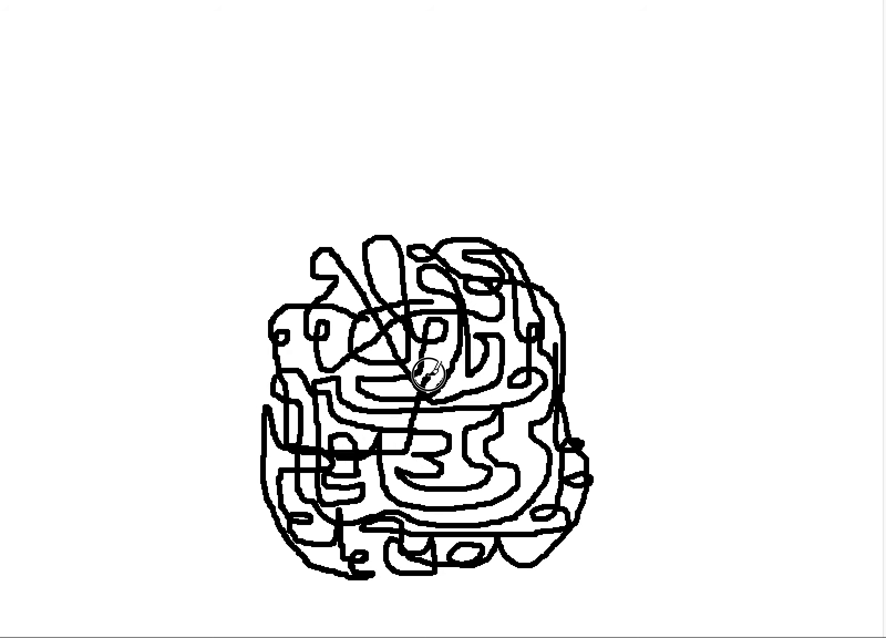
mouse_move(367, 336)
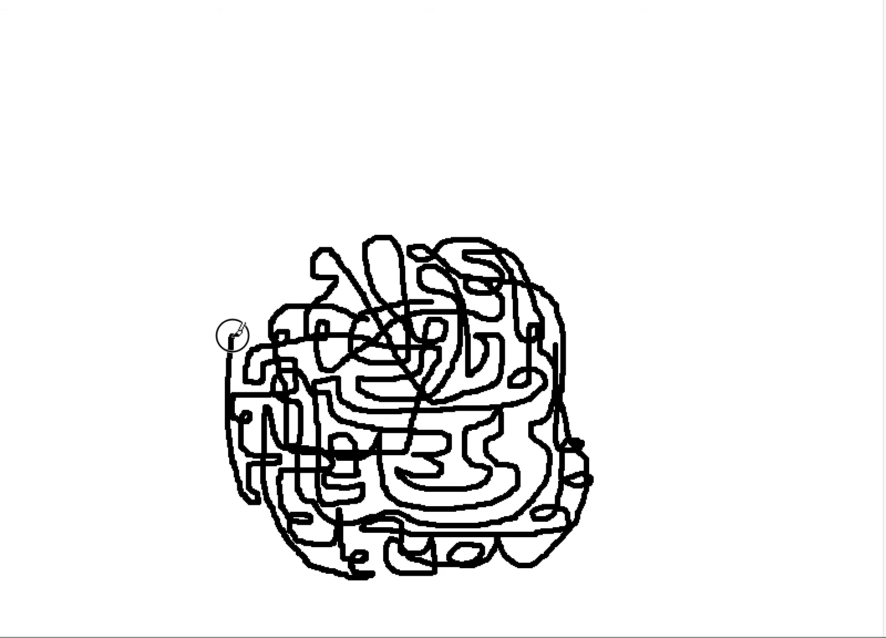
mouse_move(237, 331)
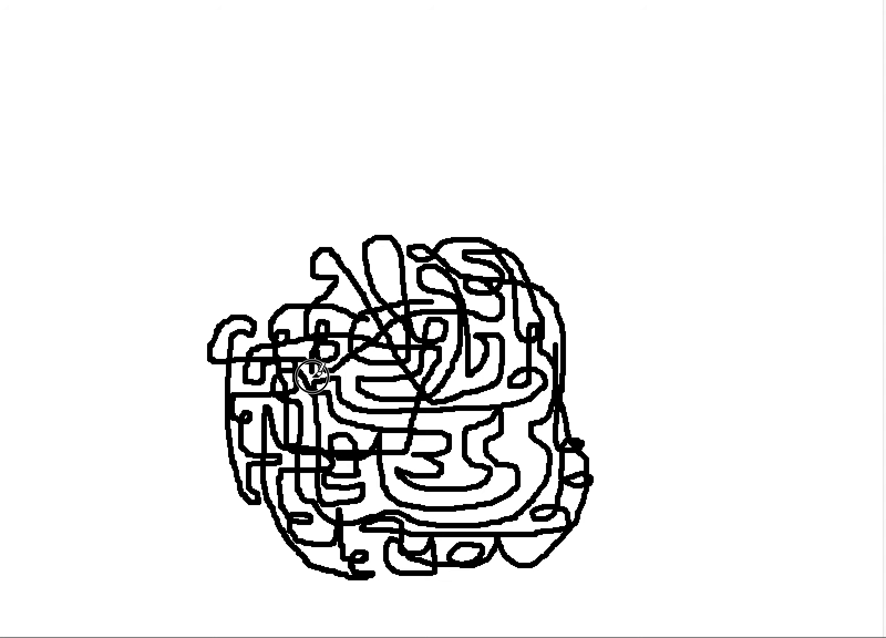
mouse_move(206, 407)
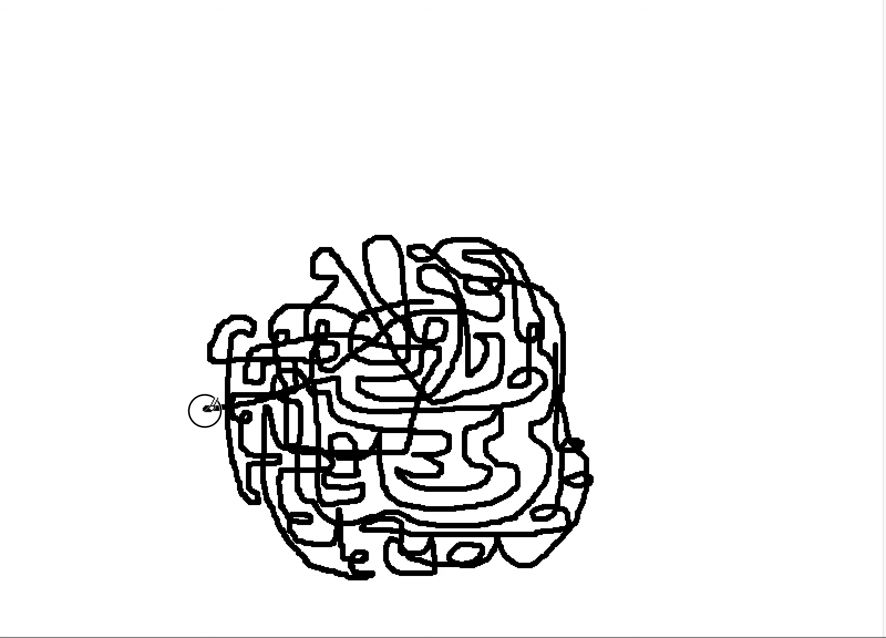
mouse_move(215, 438)
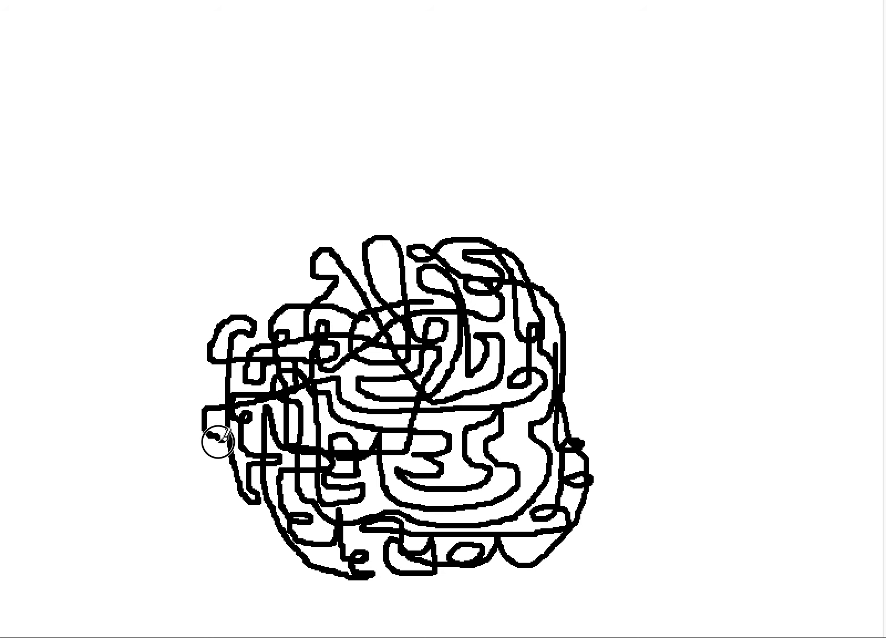
mouse_move(217, 497)
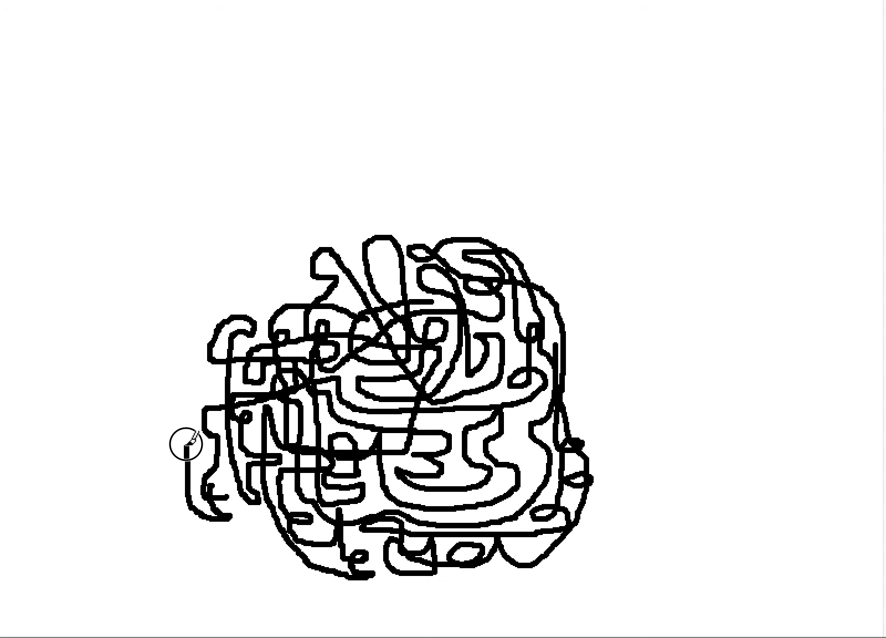
- Draw a tall loop climbing the tangle's far left side
drag(186, 446, 200, 306)
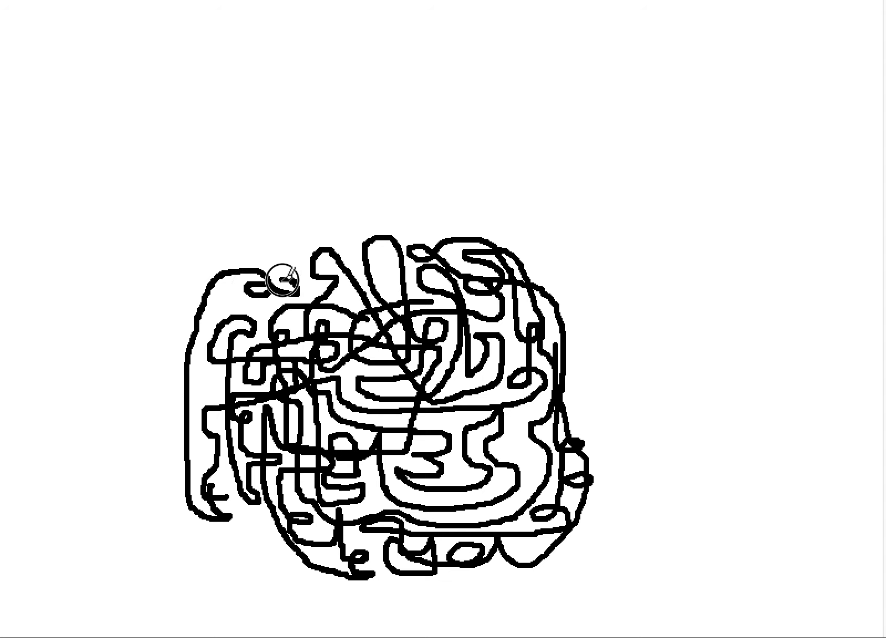
mouse_move(330, 305)
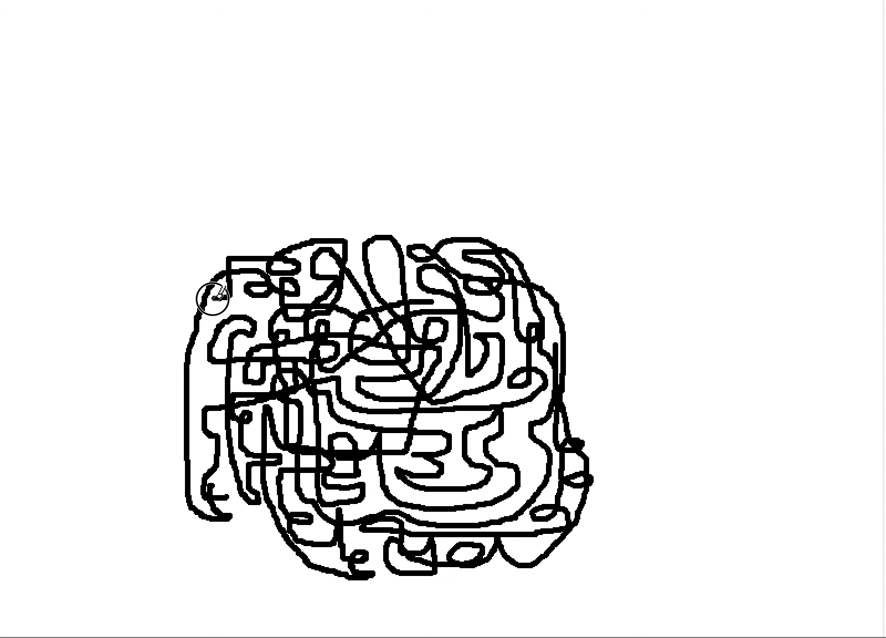
mouse_move(195, 274)
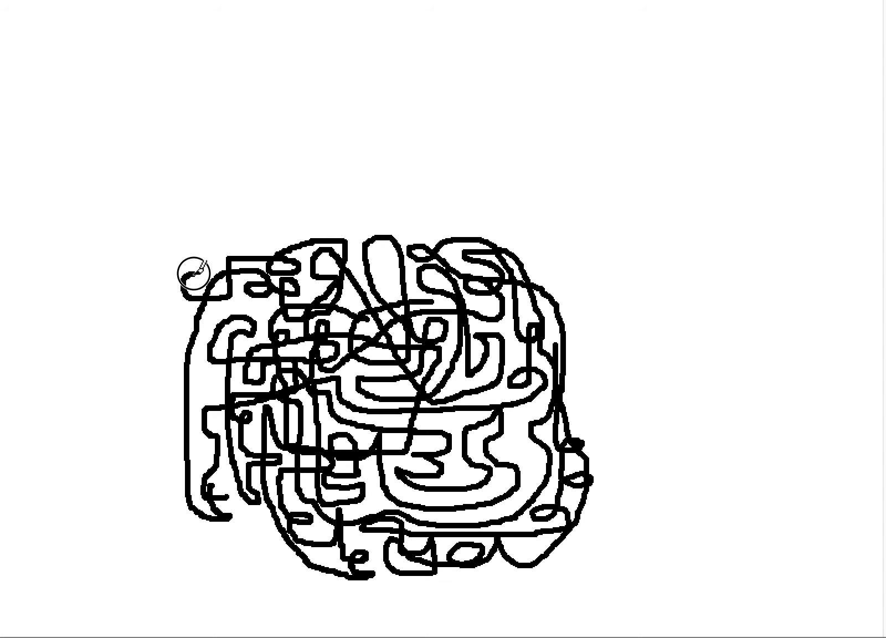
mouse_move(177, 326)
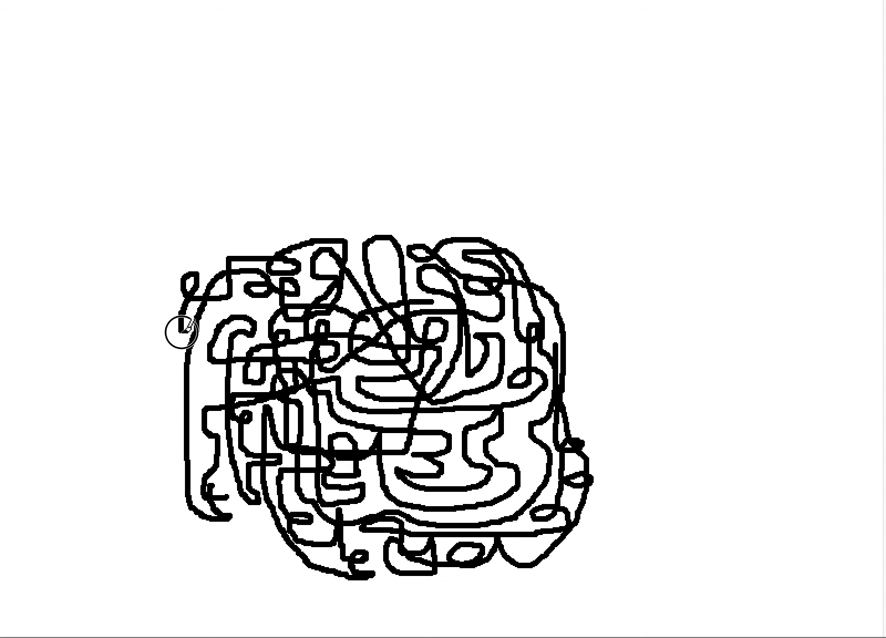
mouse_move(209, 382)
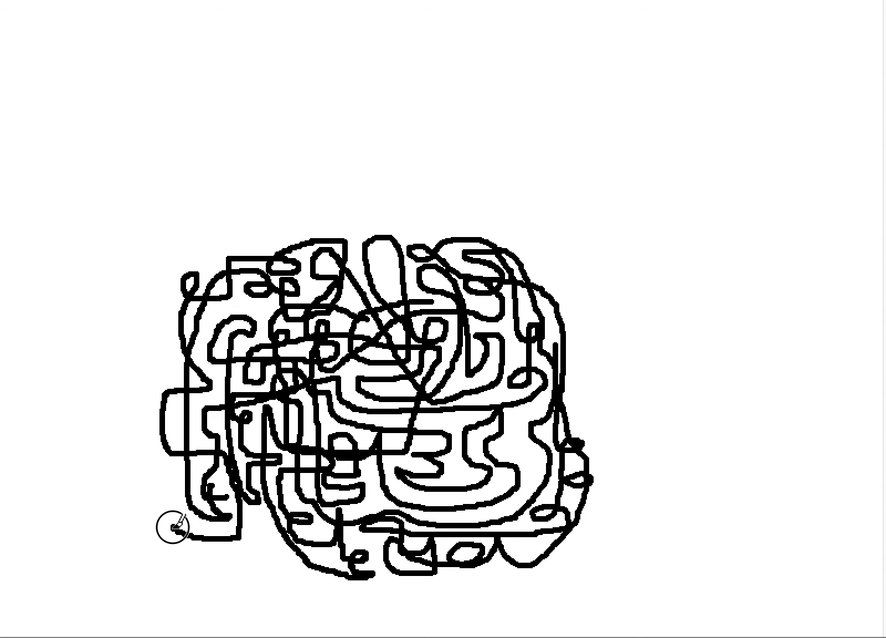
mouse_move(195, 548)
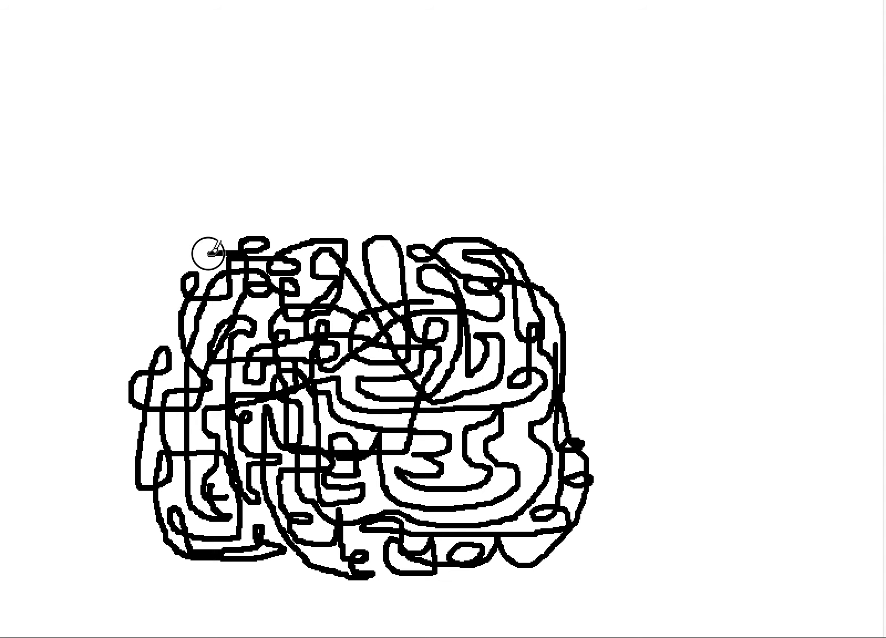
mouse_move(158, 305)
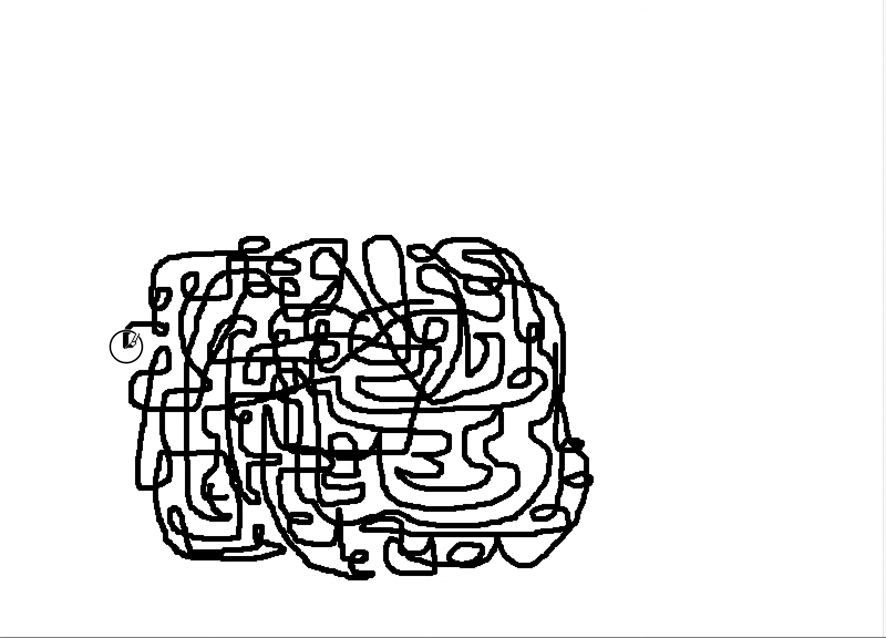
mouse_move(129, 349)
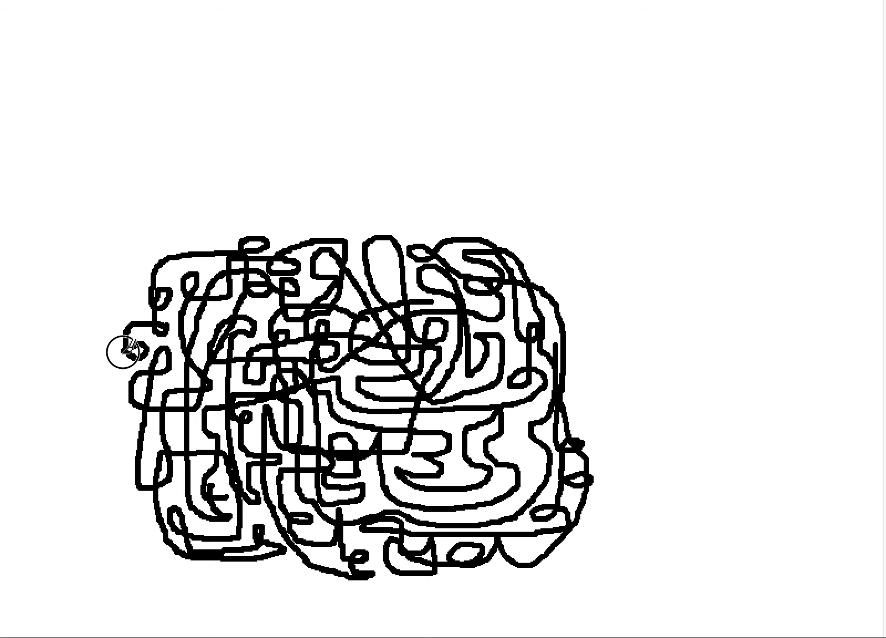
mouse_move(120, 435)
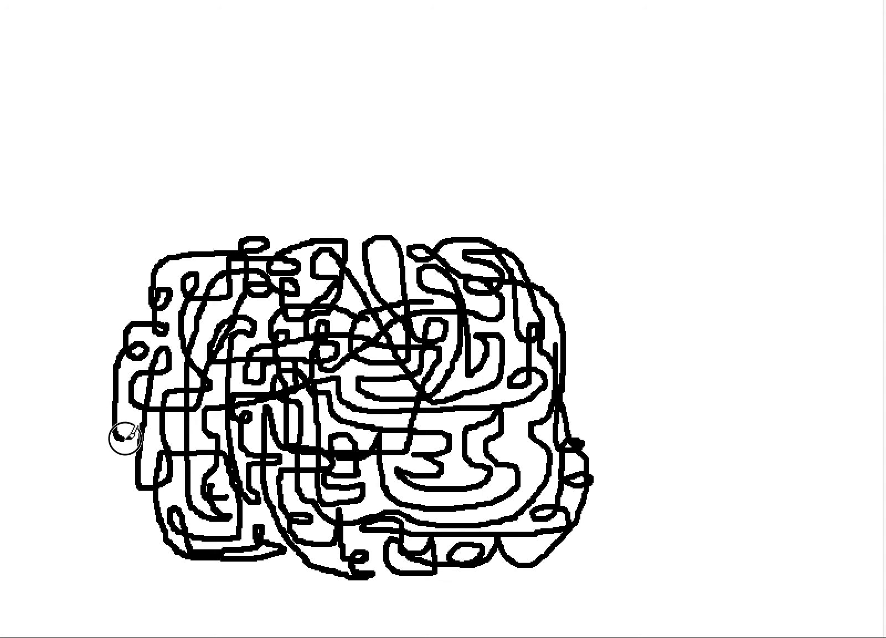
mouse_move(176, 433)
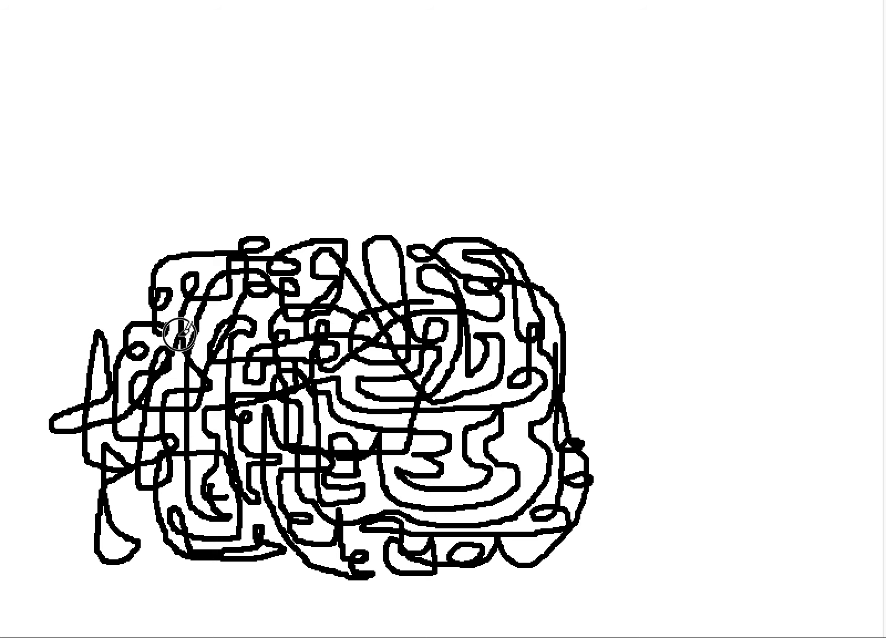
mouse_move(201, 232)
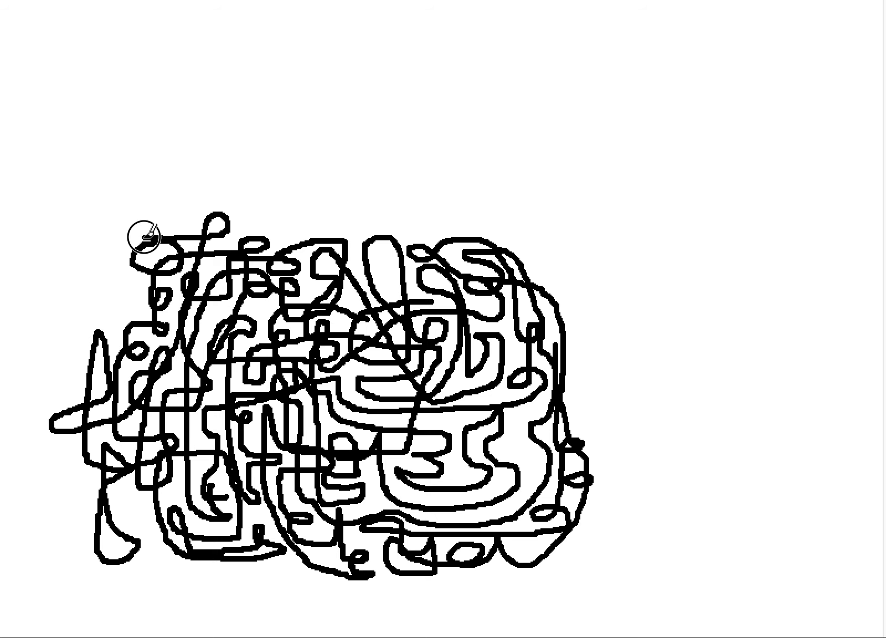
mouse_move(129, 300)
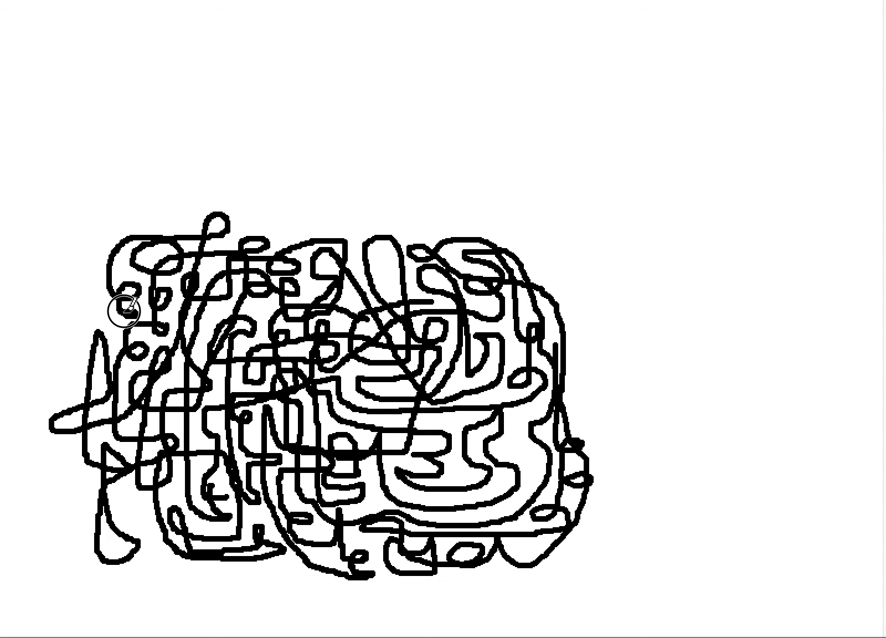
mouse_move(93, 323)
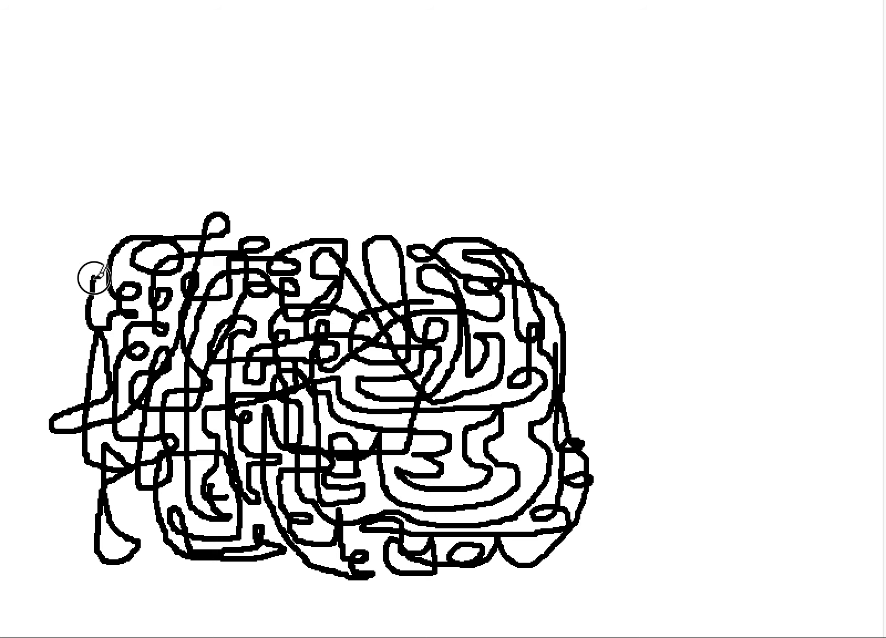
mouse_move(139, 251)
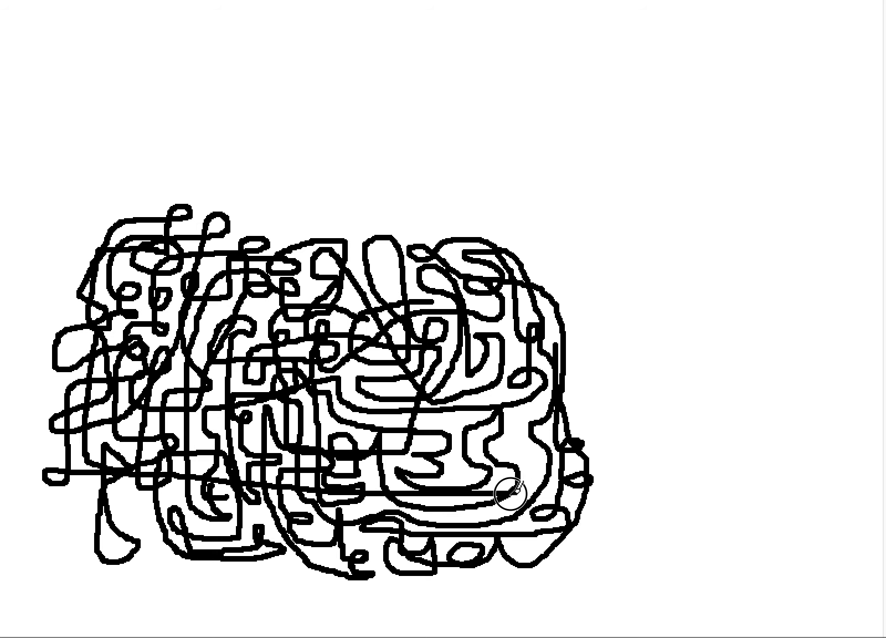
- Draw a long horizontal line across the tangle's lower part
drag(511, 493, 607, 493)
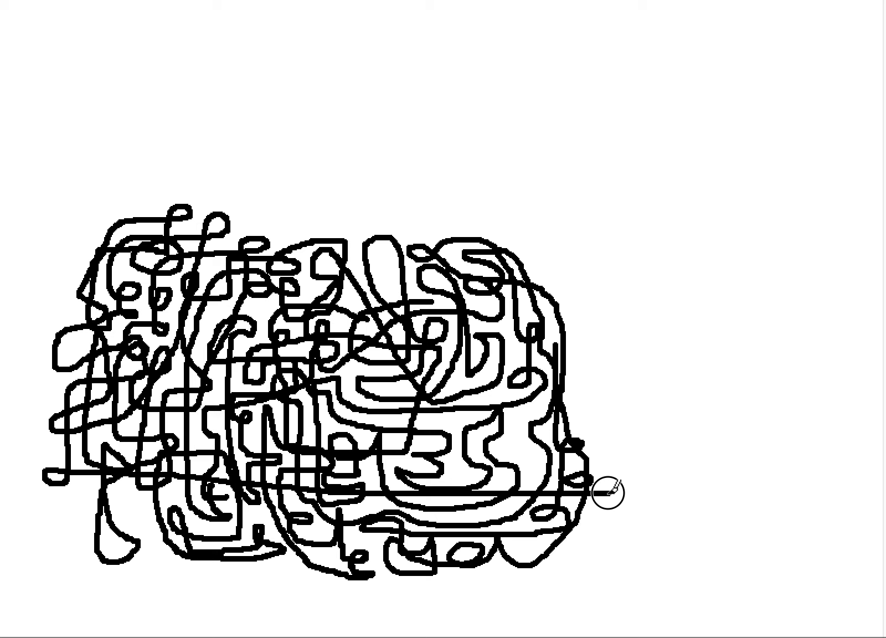
- Draw a looping stroke running down the tangle's right side
drag(607, 498, 568, 283)
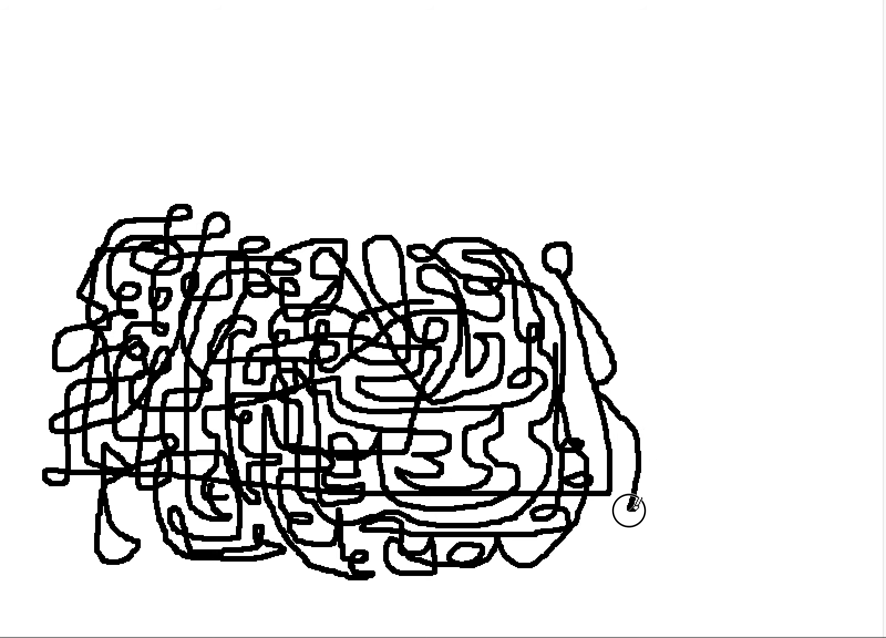
mouse_move(593, 505)
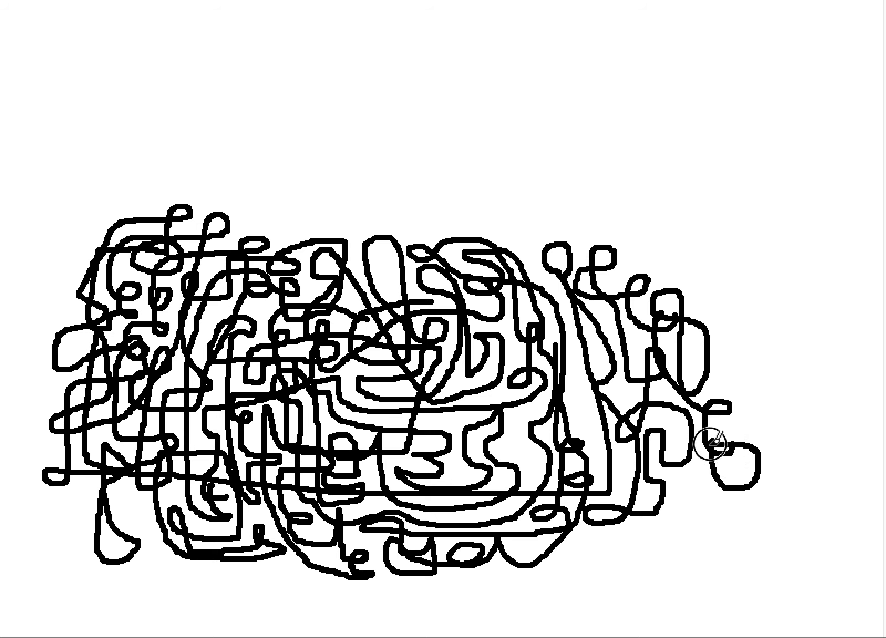
mouse_move(726, 511)
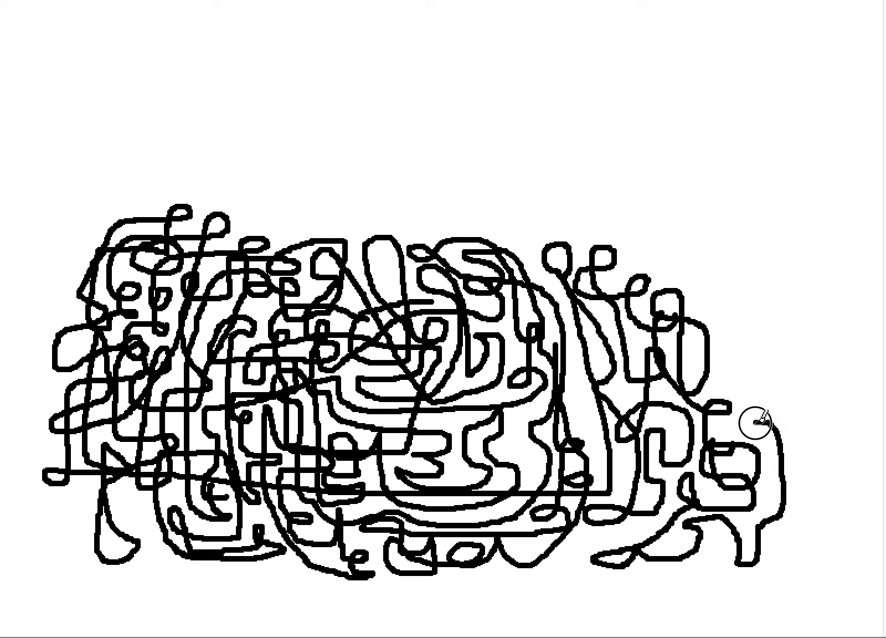
mouse_move(723, 356)
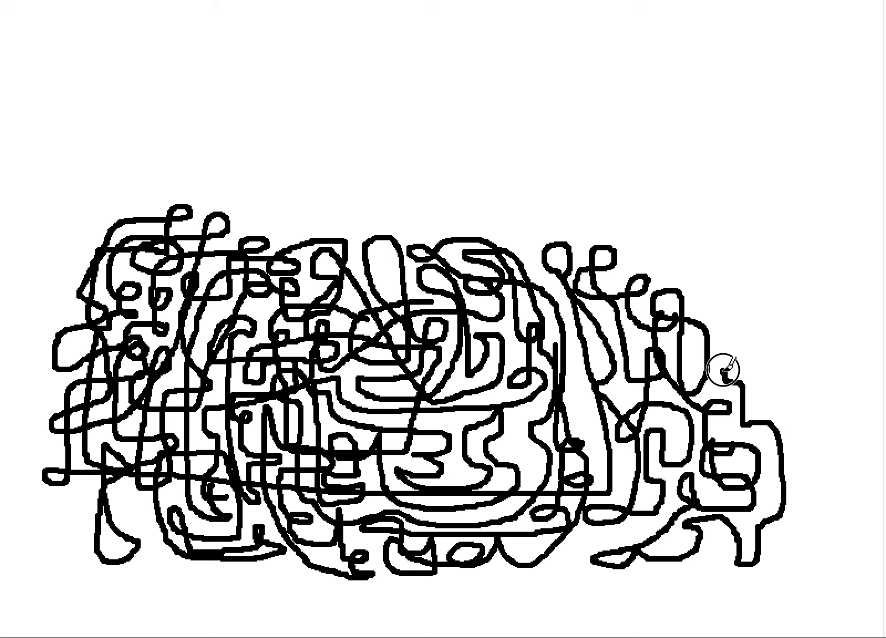
mouse_move(723, 306)
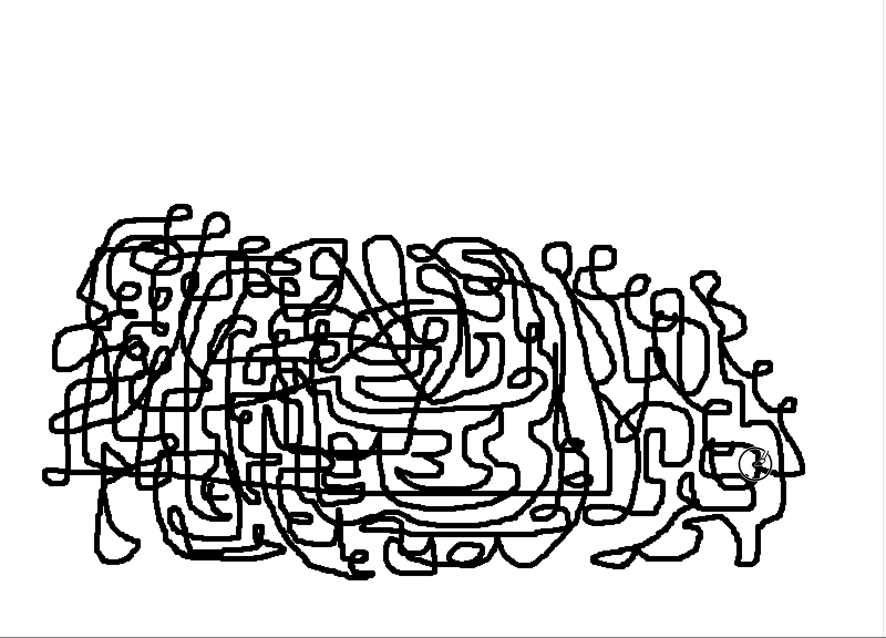
mouse_move(814, 486)
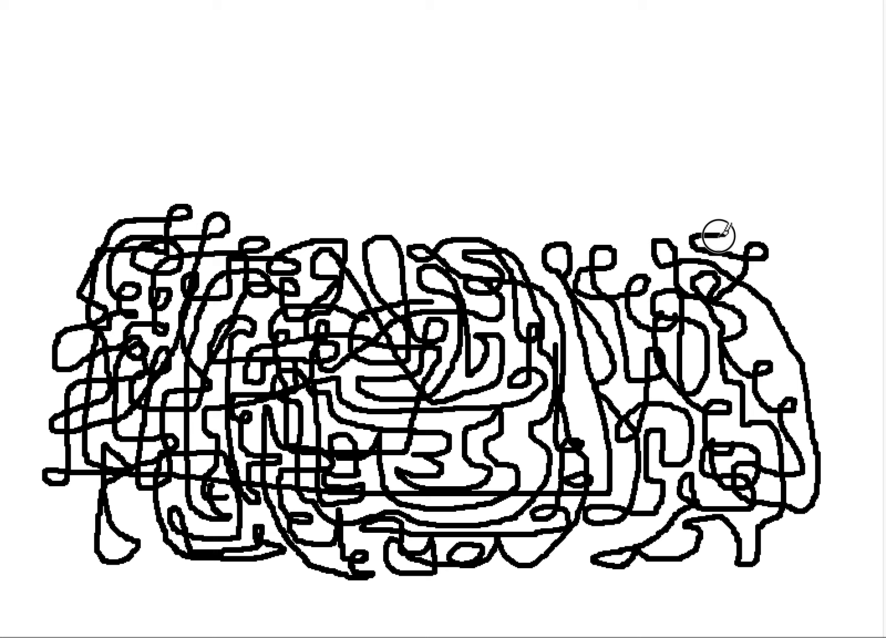
mouse_move(781, 259)
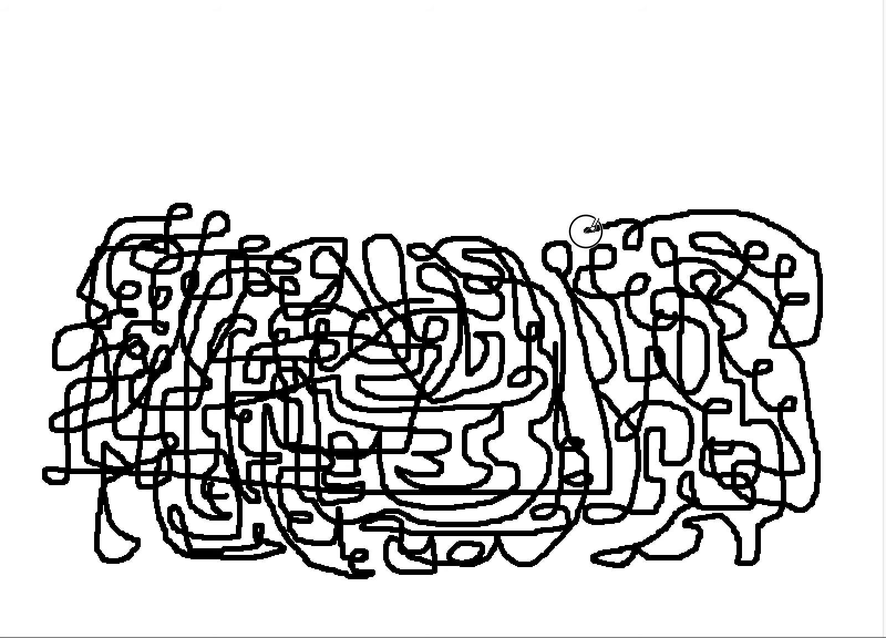
mouse_move(521, 213)
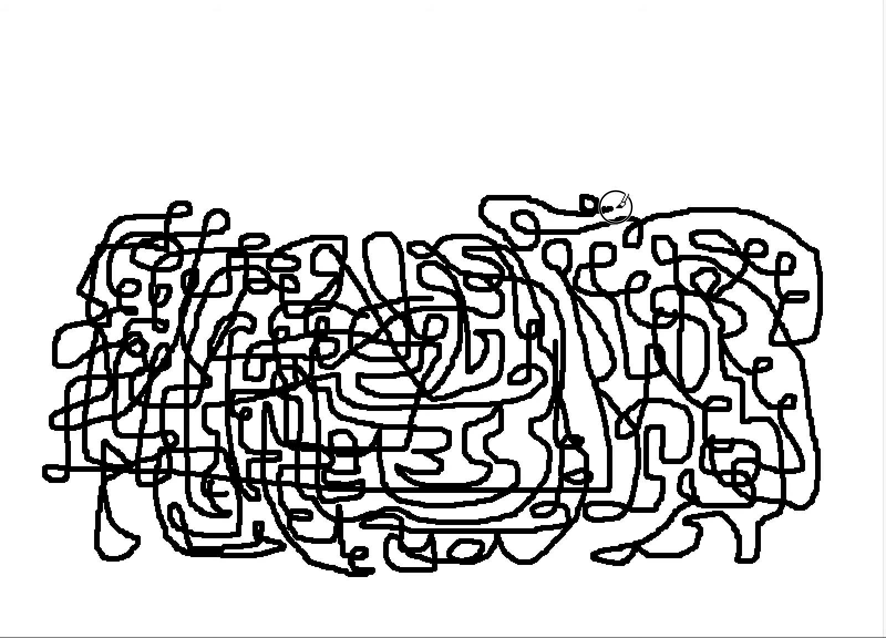
mouse_move(703, 216)
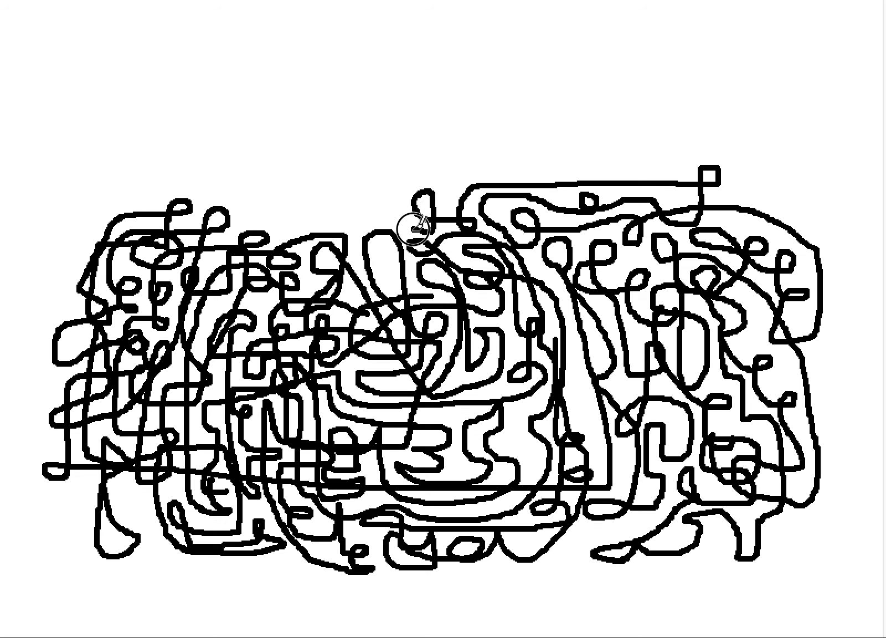
mouse_move(376, 192)
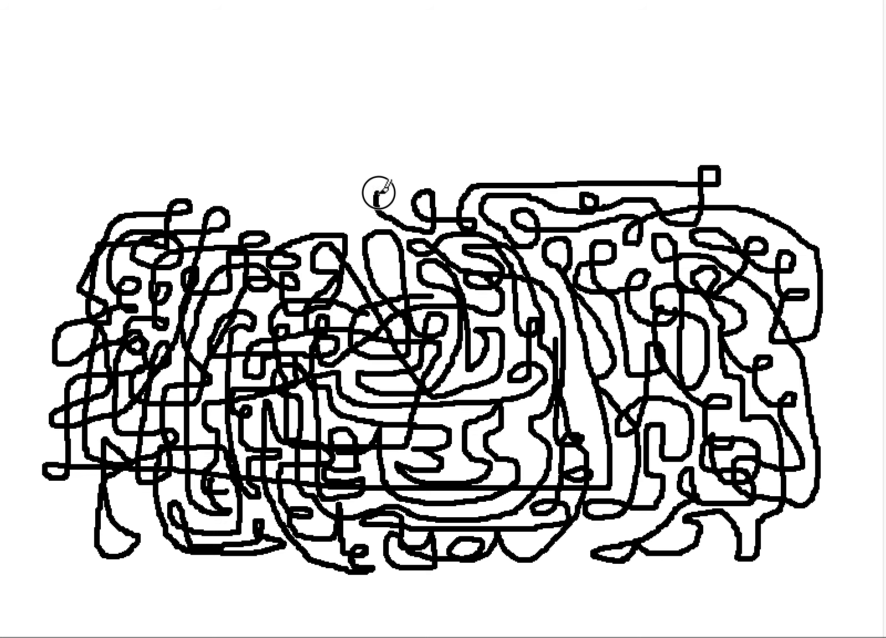
mouse_move(376, 245)
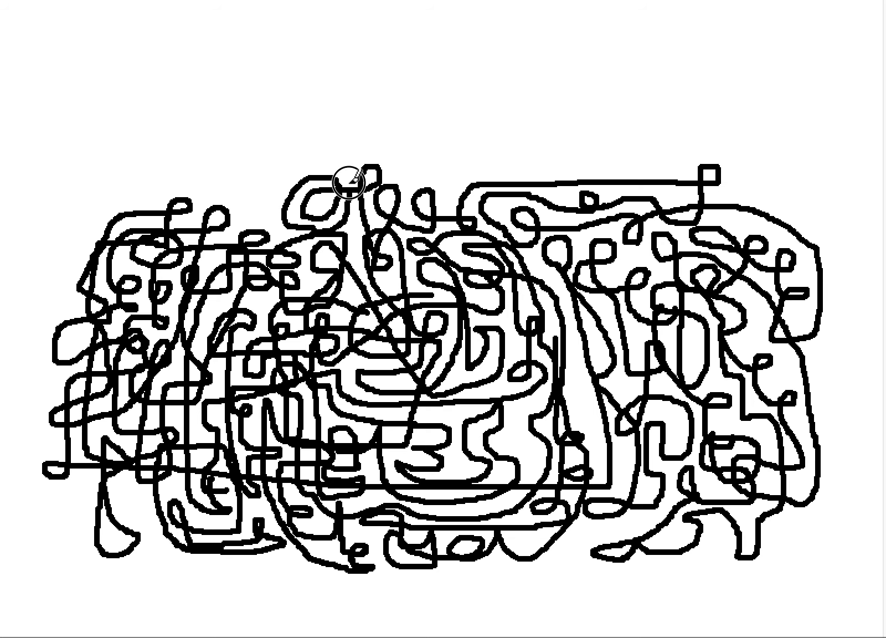
mouse_move(292, 168)
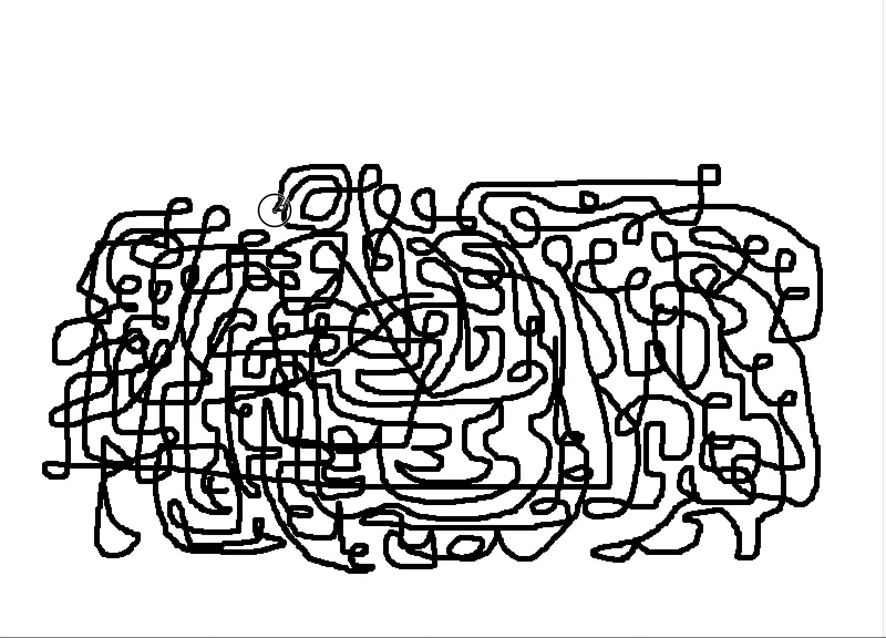
mouse_move(234, 193)
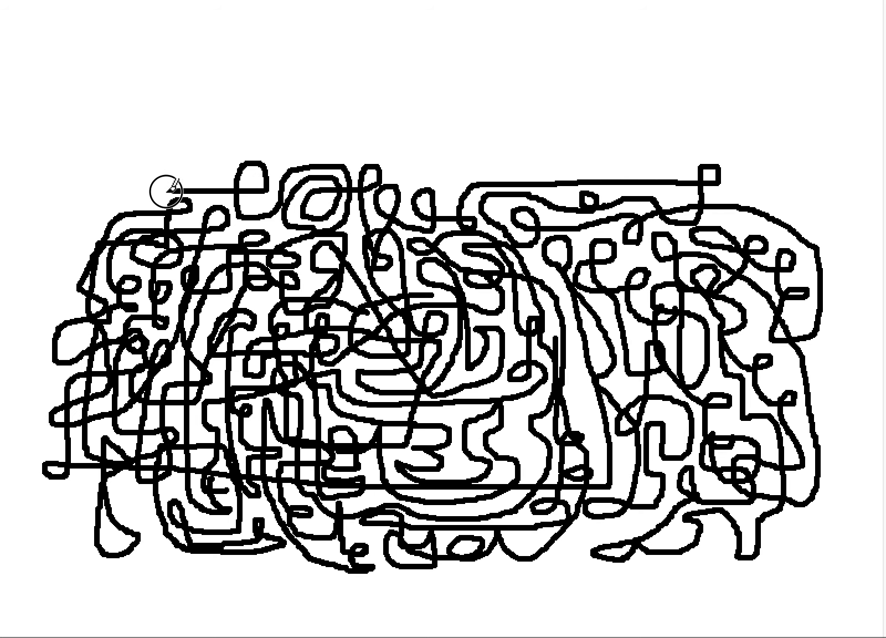
mouse_move(102, 195)
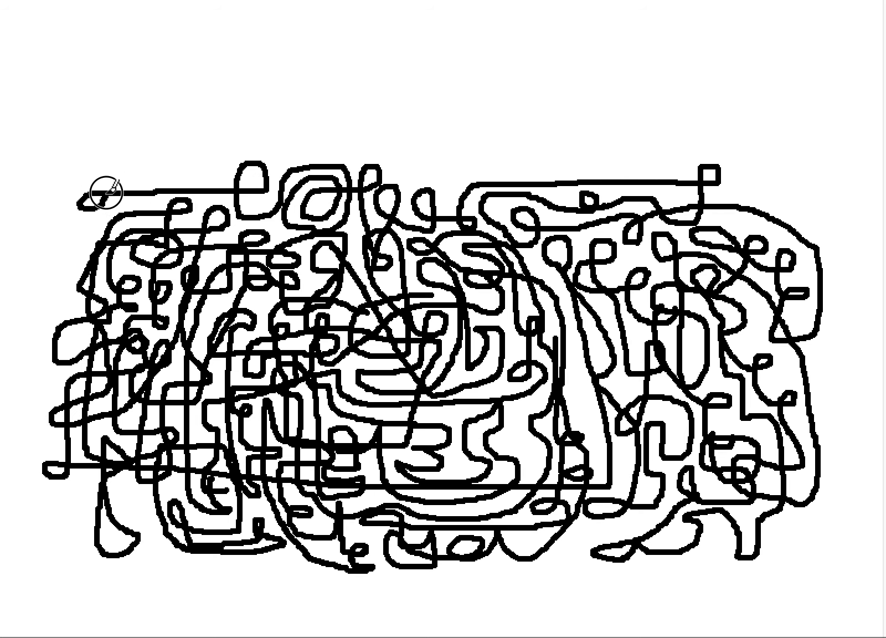
mouse_move(156, 210)
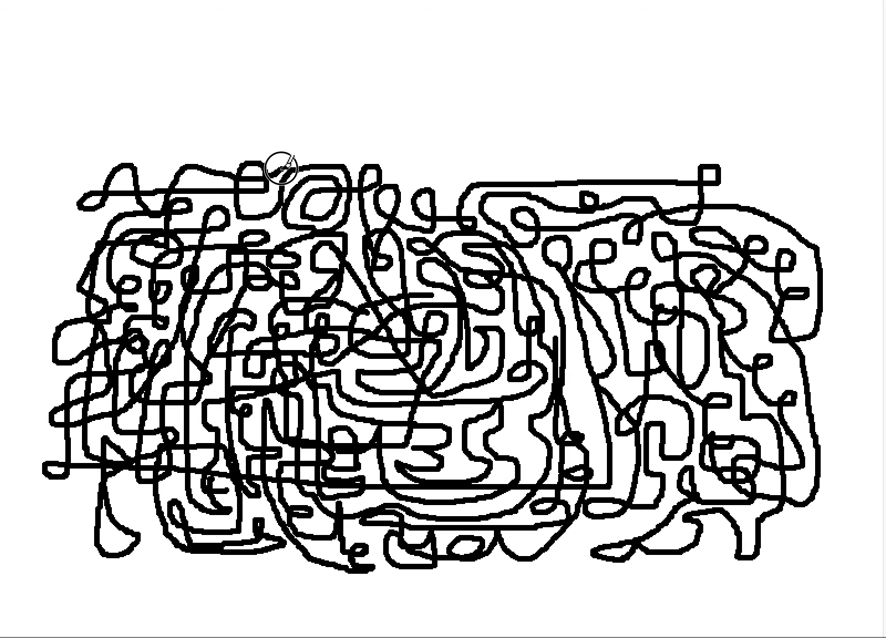
mouse_move(147, 153)
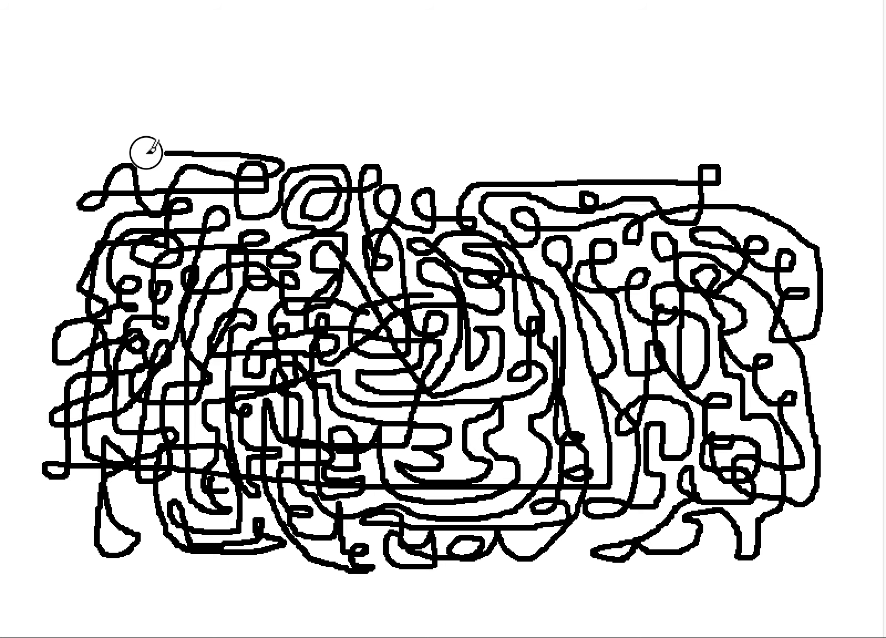
mouse_move(60, 240)
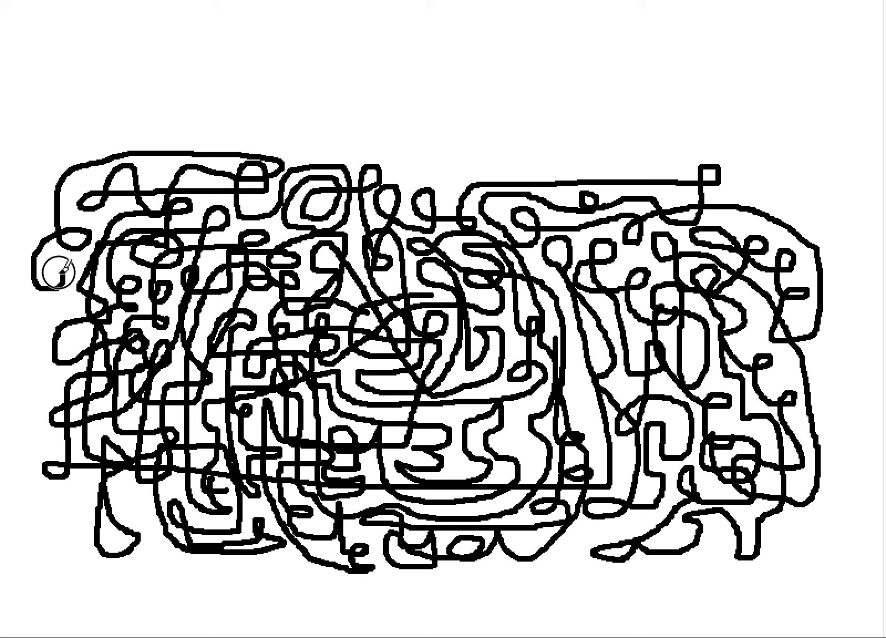
mouse_move(61, 333)
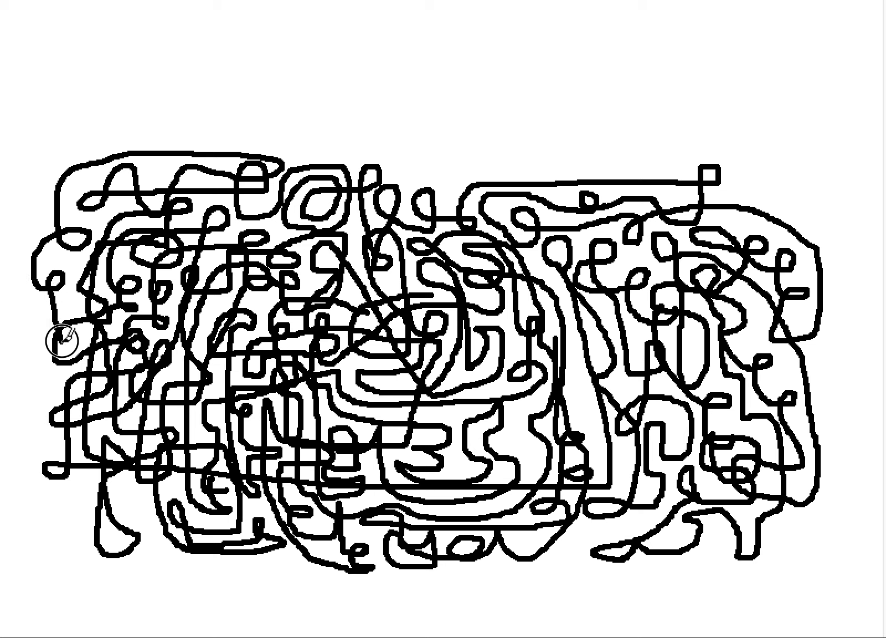
mouse_move(40, 299)
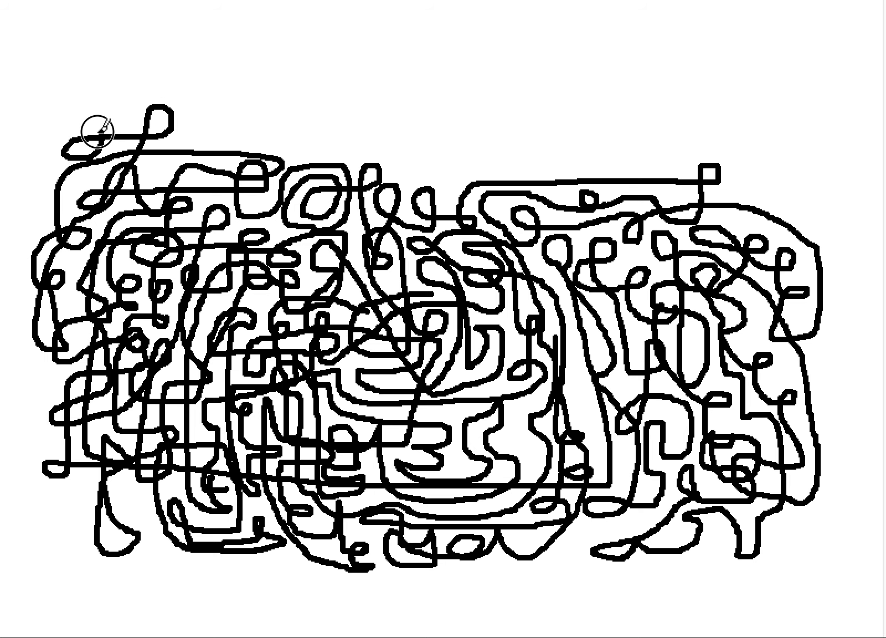
mouse_move(169, 182)
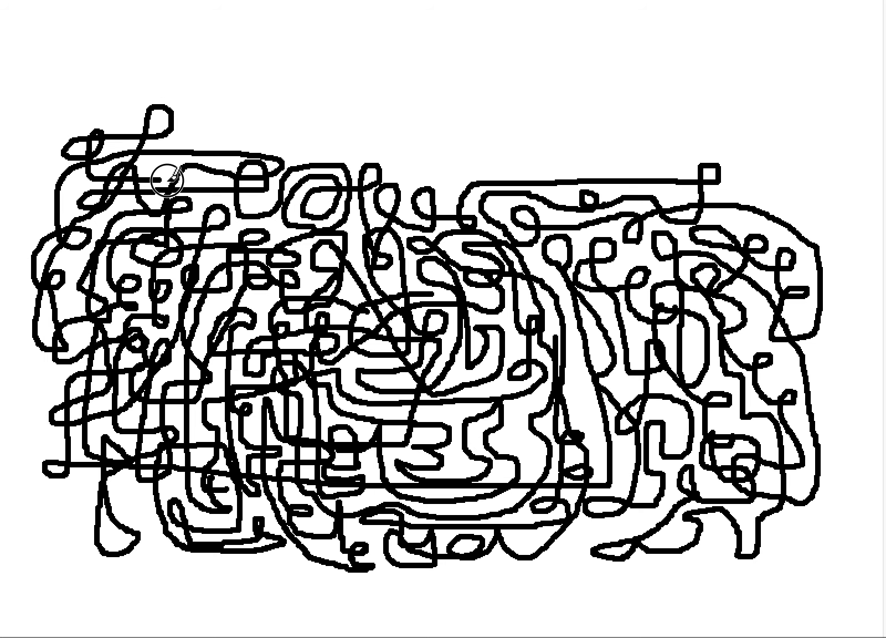
mouse_move(209, 144)
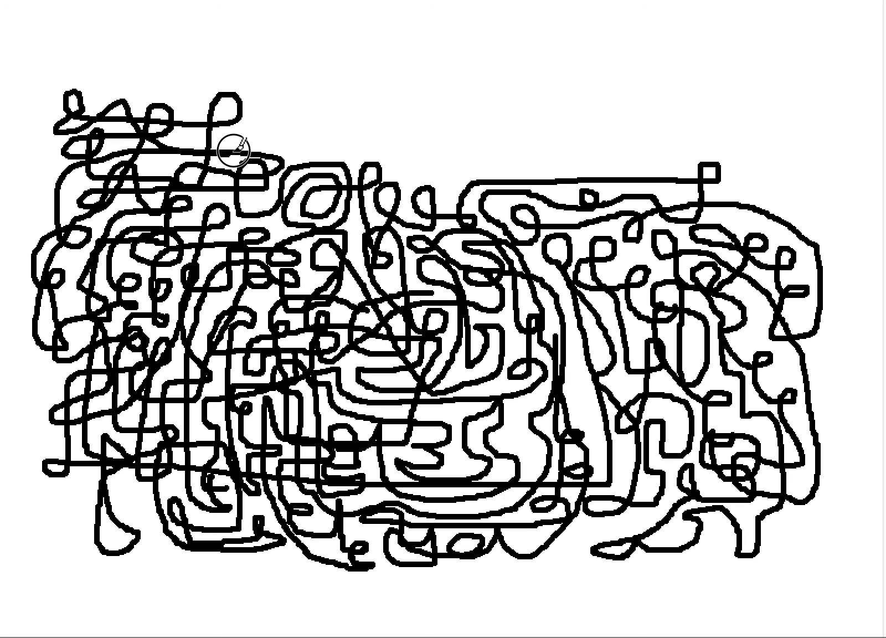
- Draw loops rising above the tangle's upper-left corner toward the canvas top
drag(234, 150, 206, 84)
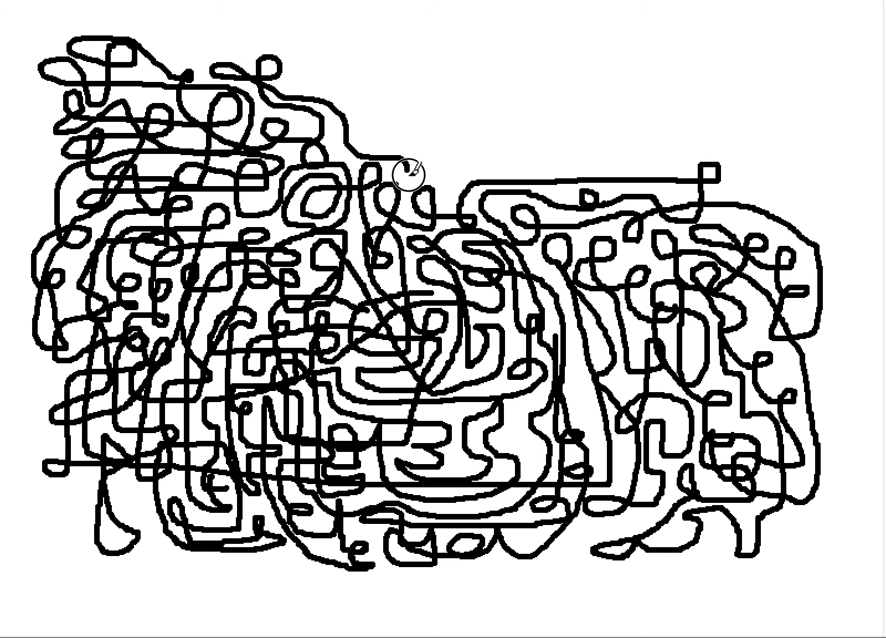
mouse_move(442, 173)
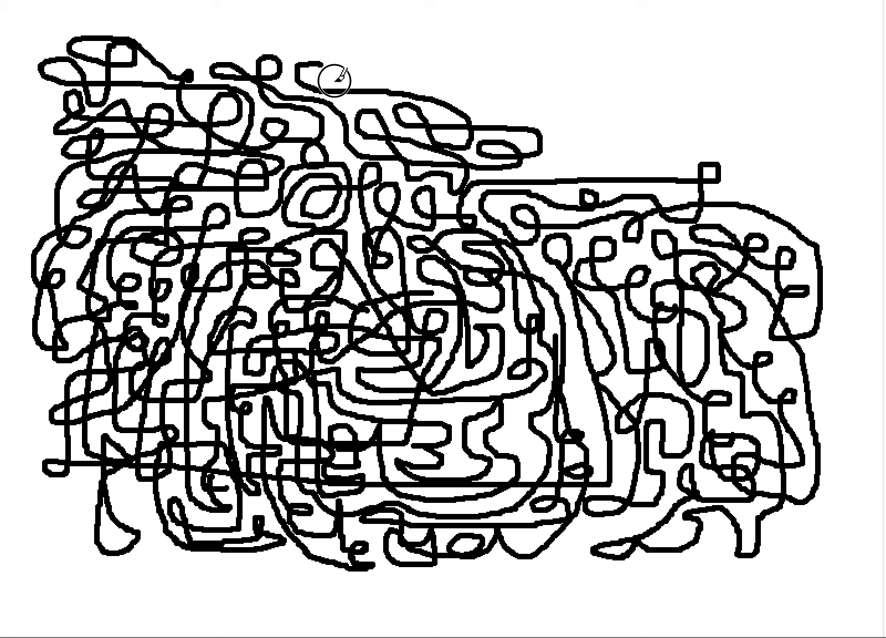
mouse_move(458, 122)
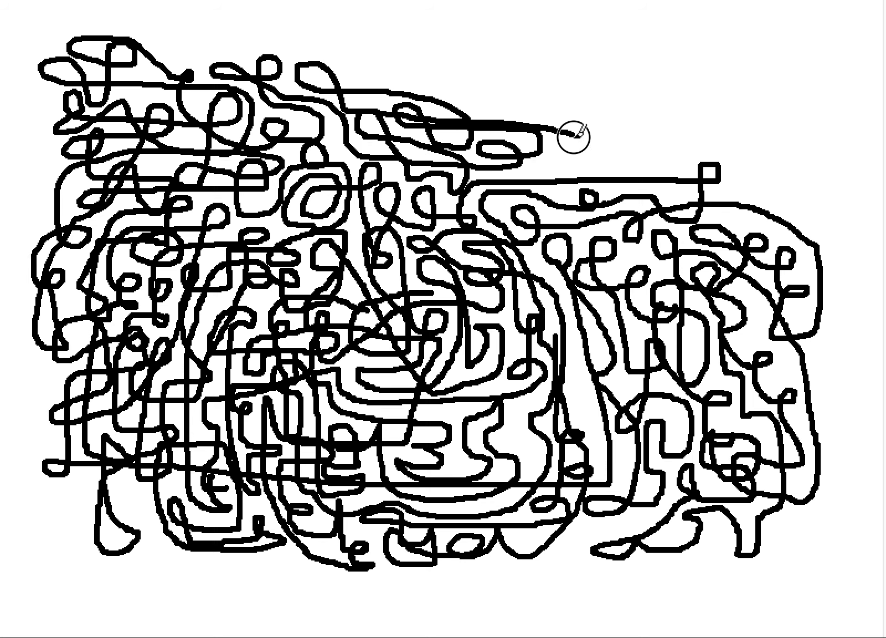
mouse_move(553, 177)
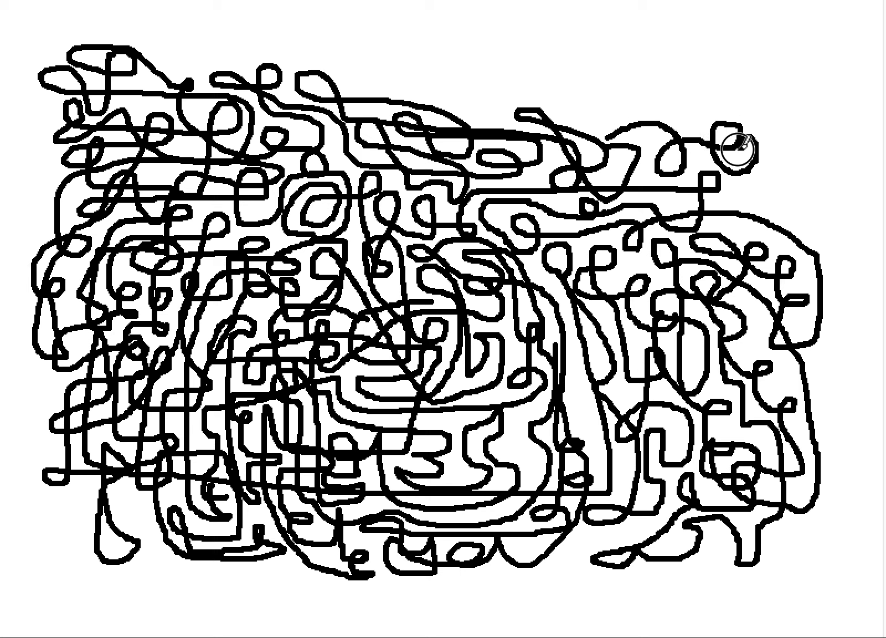
- Draw a looping line across the blank upper-right area of the canvas
drag(737, 153, 597, 93)
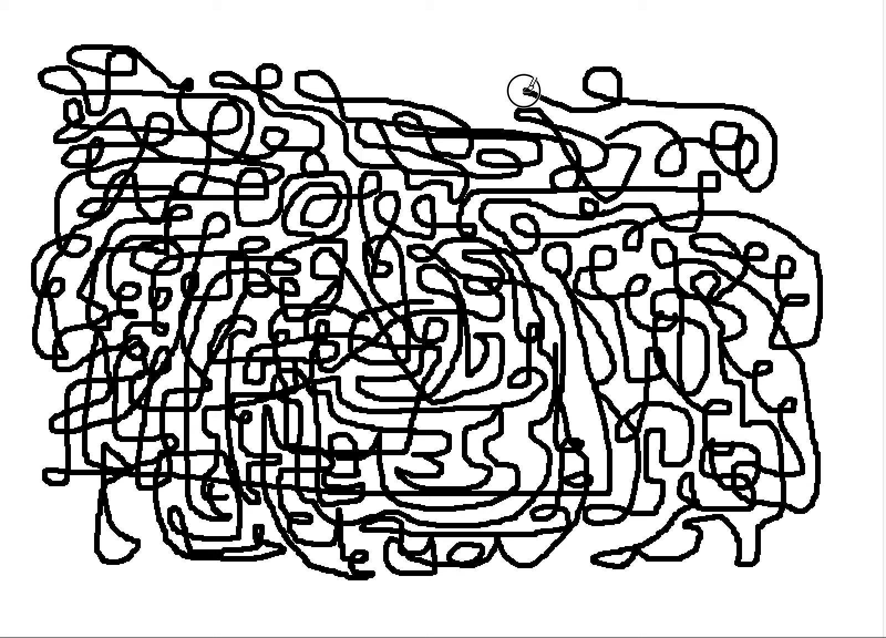
mouse_move(442, 75)
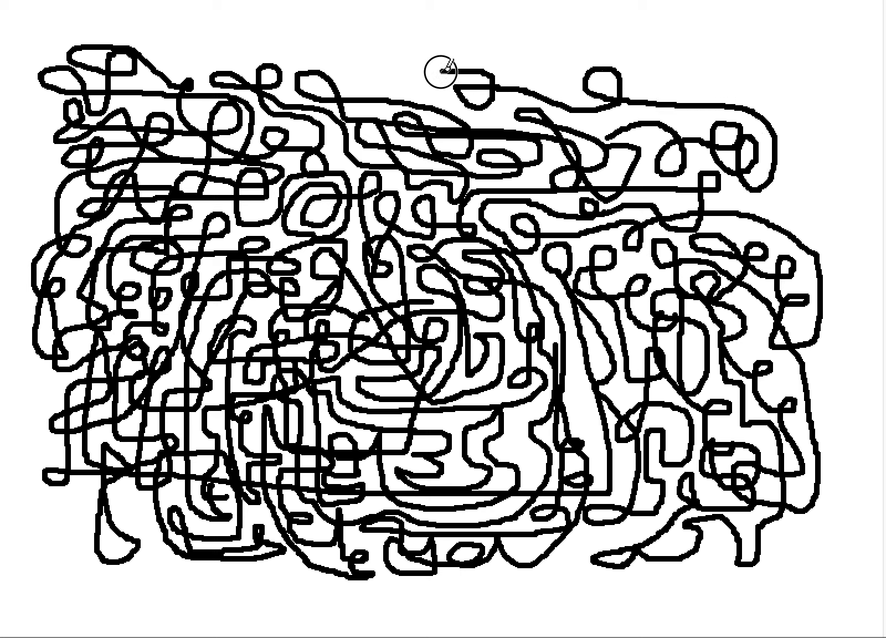